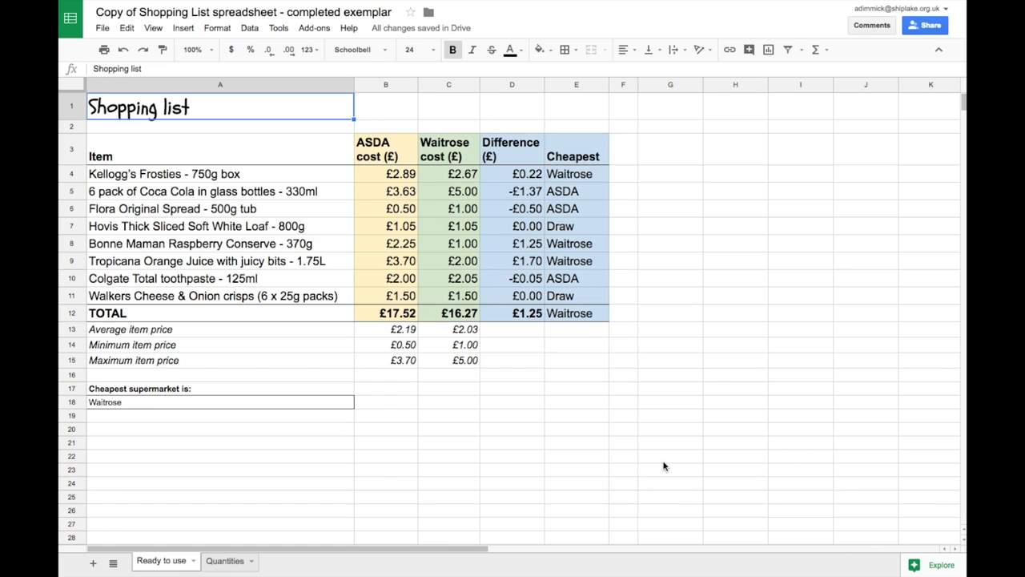
# Check the Cheapest formula, then insert a column chart of items with ASDA and Waitrose costs
pyautogui.click(576, 174)
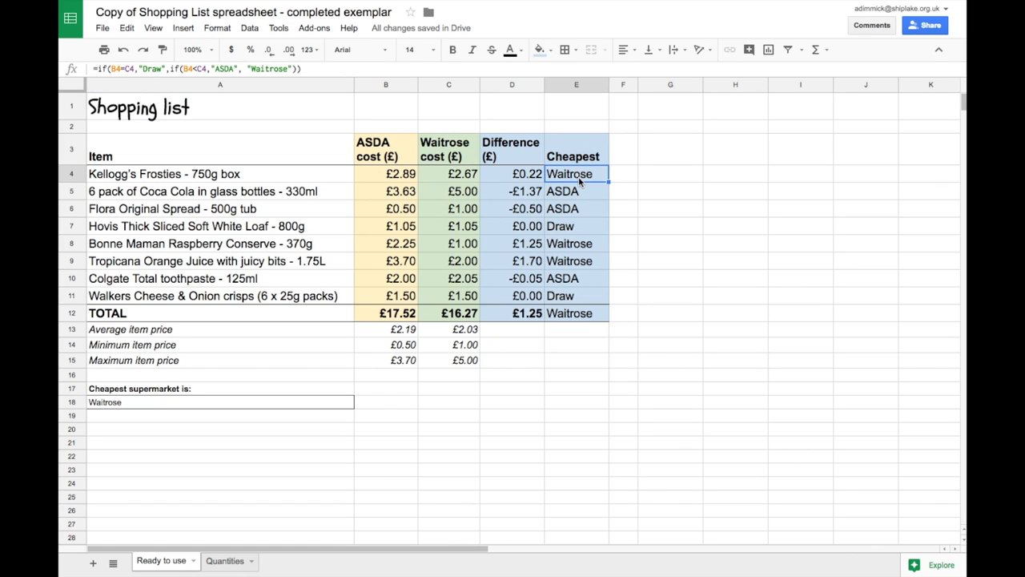
pyautogui.moveTo(530, 179)
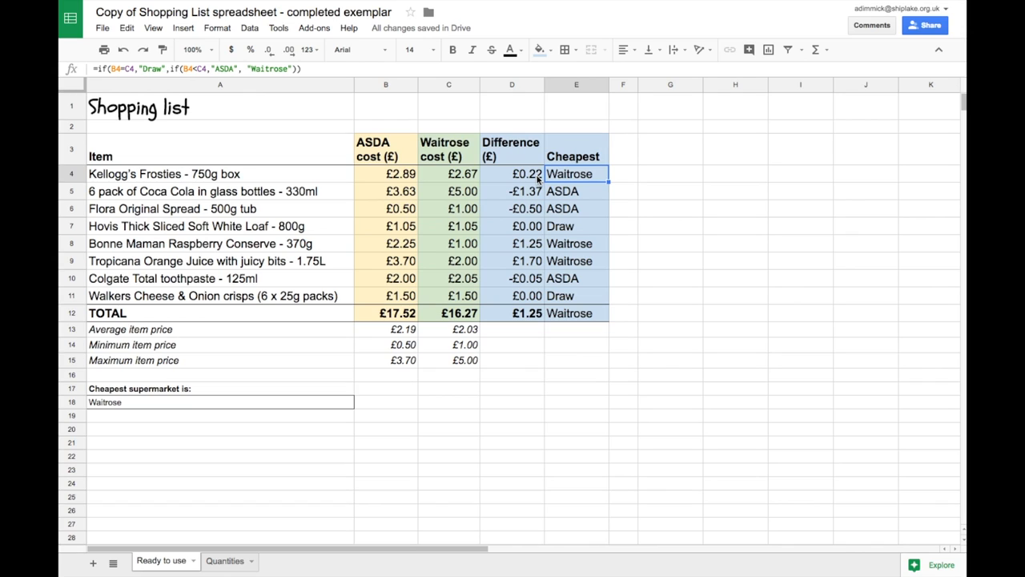
pyautogui.moveTo(450, 183)
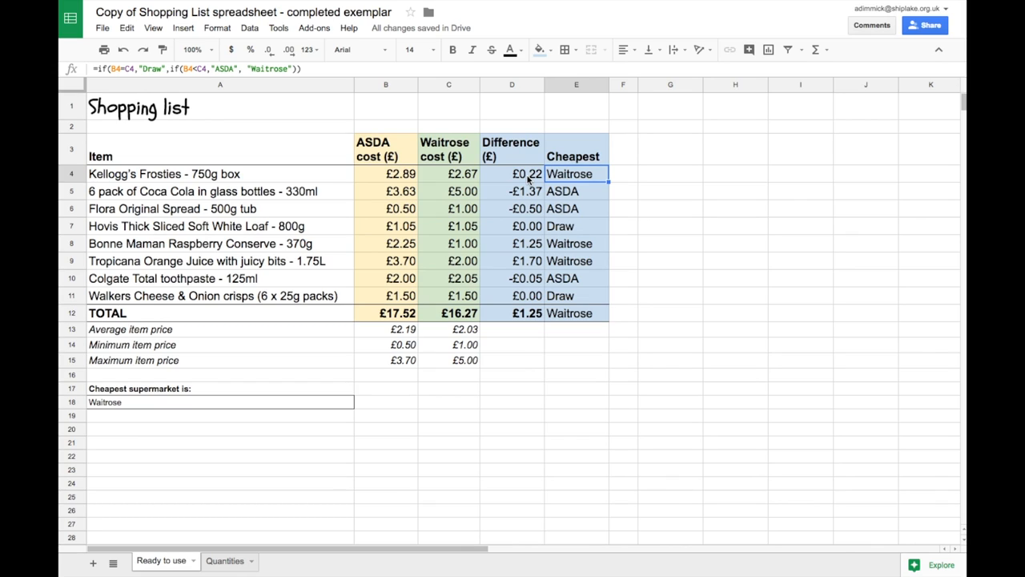
pyautogui.moveTo(374, 316)
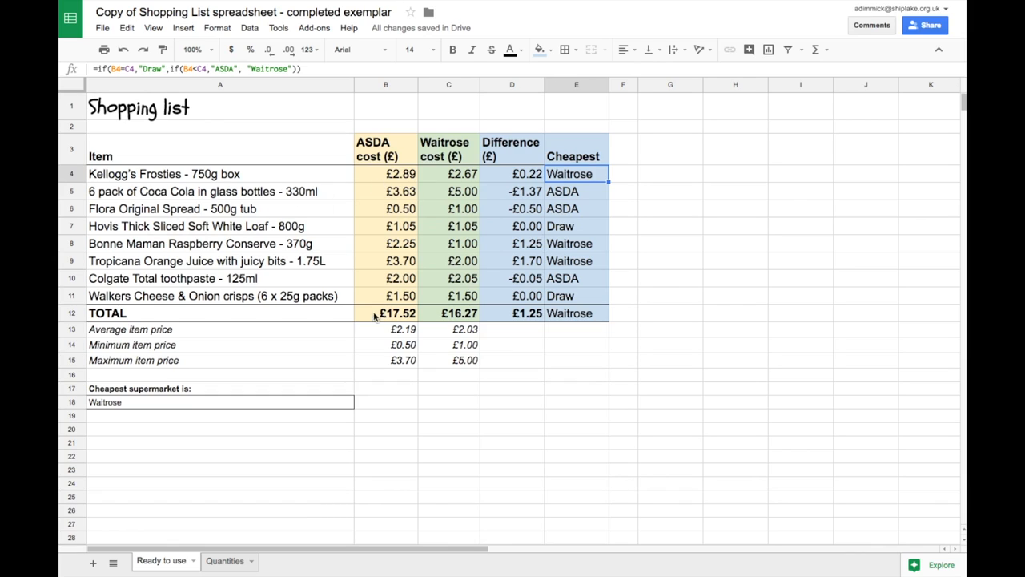
pyautogui.moveTo(467, 397)
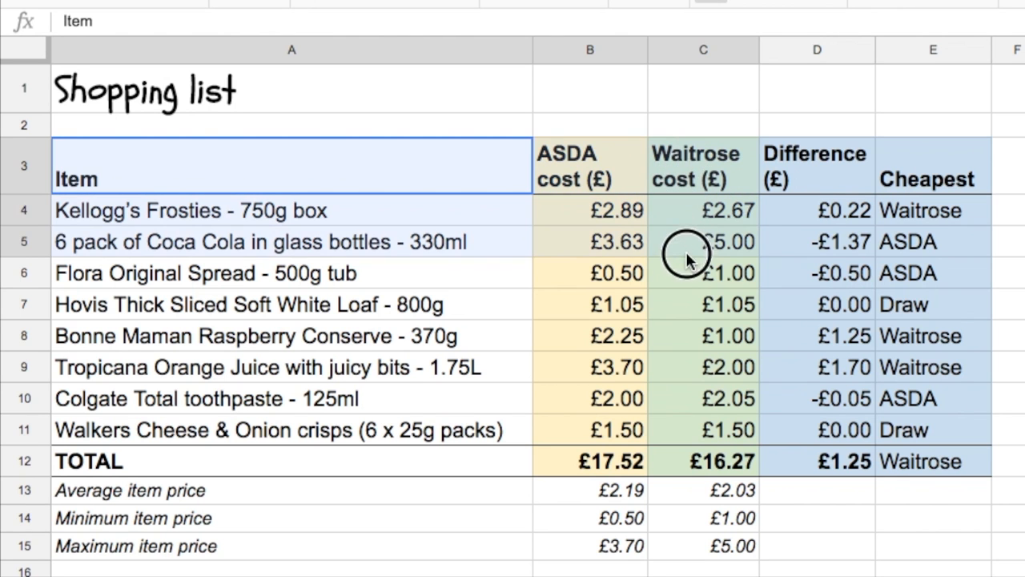
pyautogui.moveTo(697, 428)
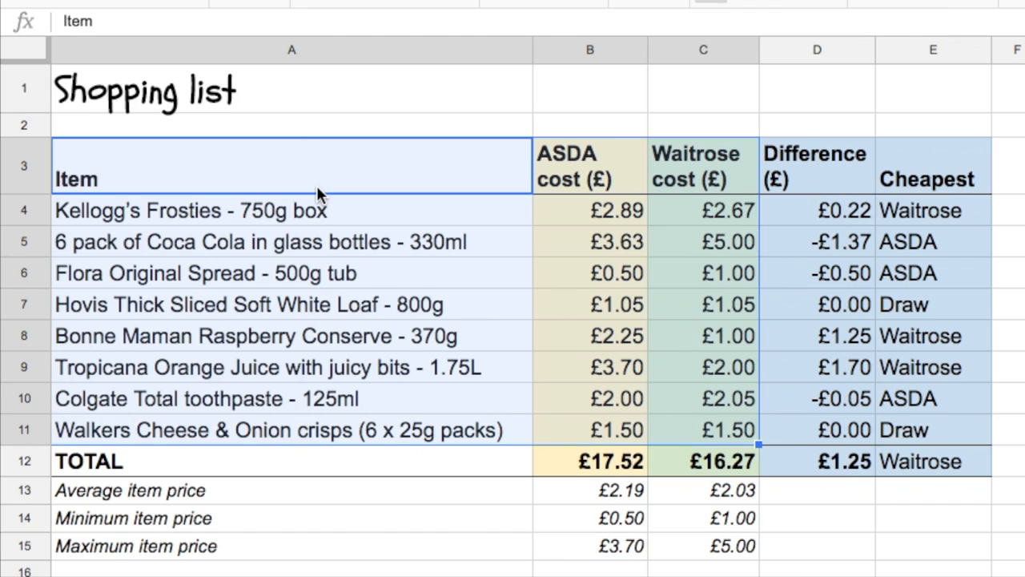
pyautogui.moveTo(700, 216)
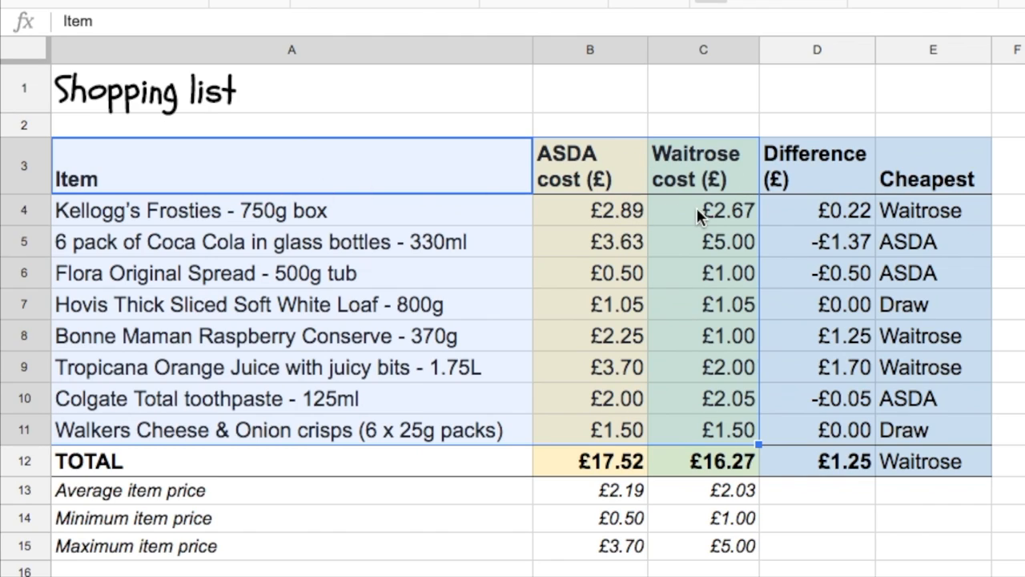
pyautogui.moveTo(672, 318)
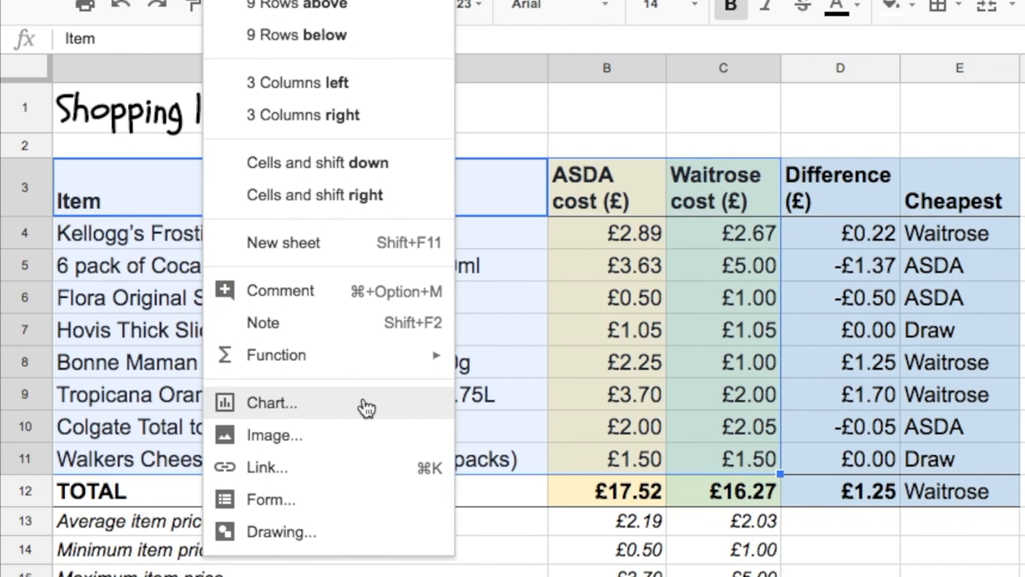
pyautogui.click(271, 403)
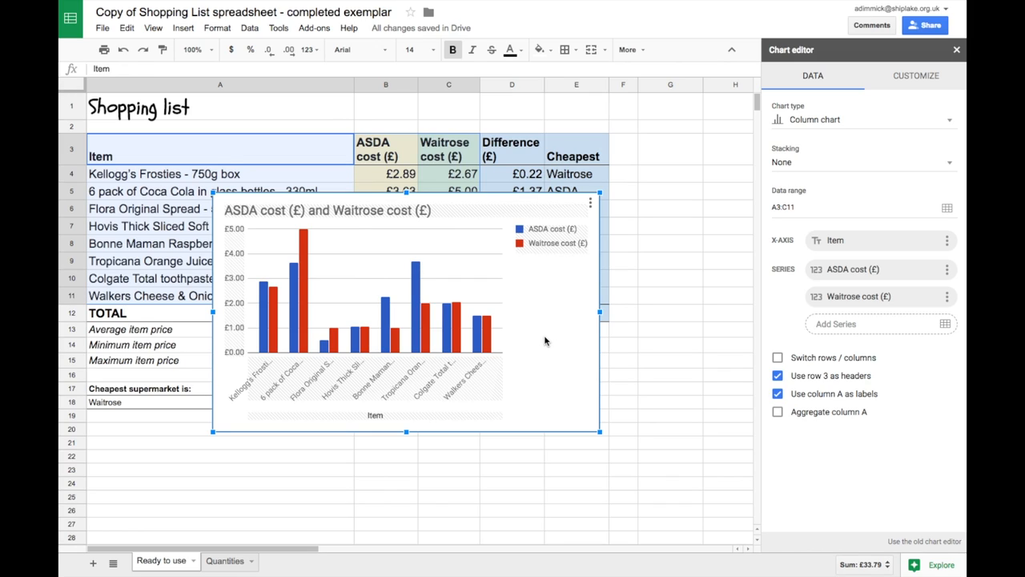
pyautogui.moveTo(548, 341)
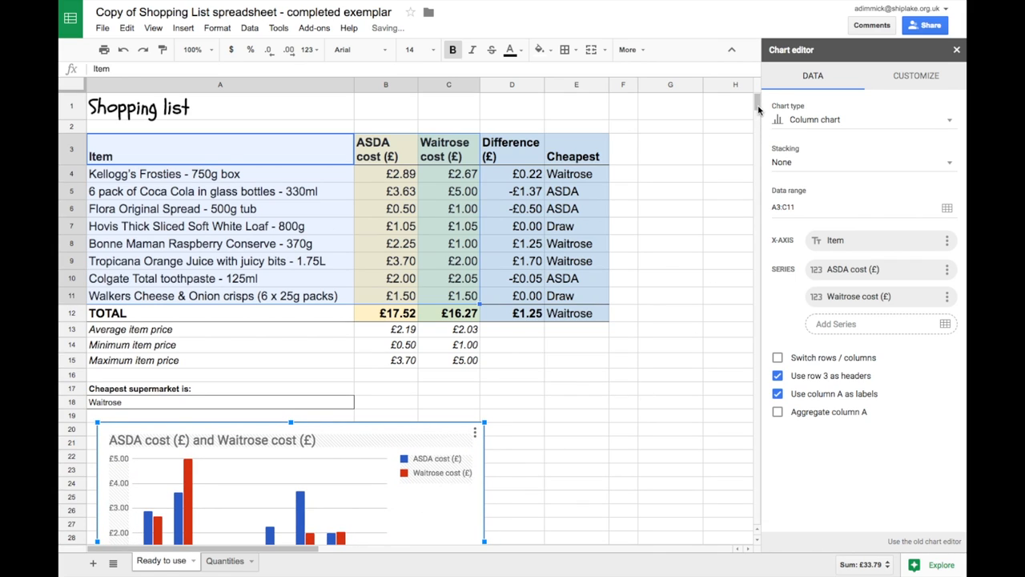
# Move the chart below the table and enlarge it so item names show fully
pyautogui.scroll(-3)
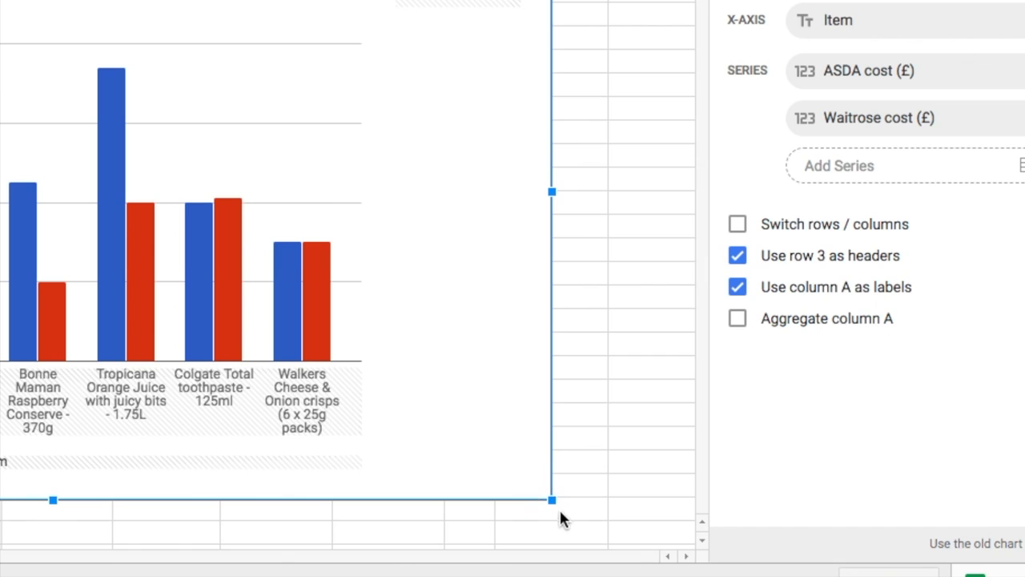
pyautogui.moveTo(628, 227)
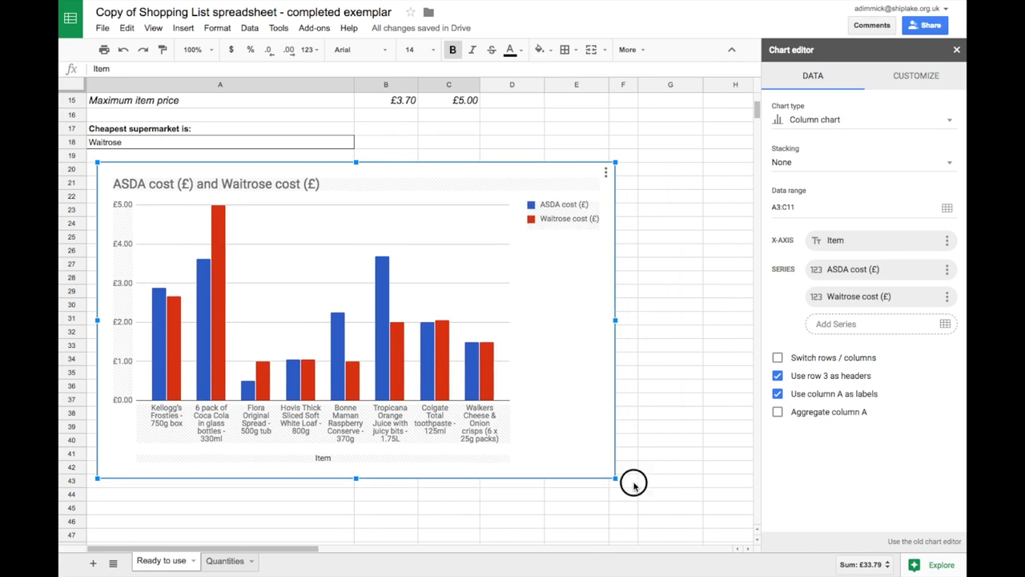
pyautogui.moveTo(633, 482); pyautogui.dragTo(687, 521)
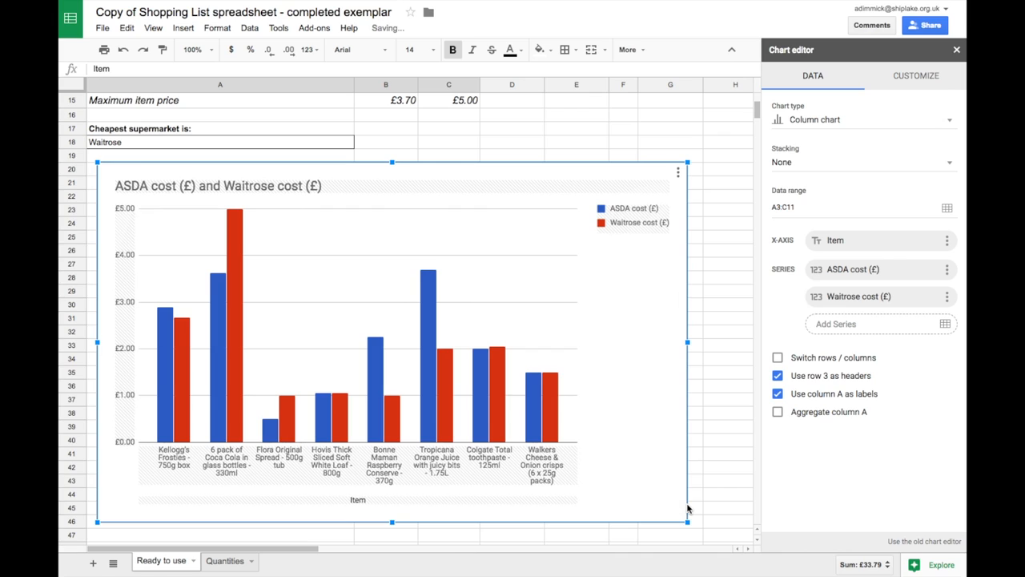
pyautogui.moveTo(325, 180)
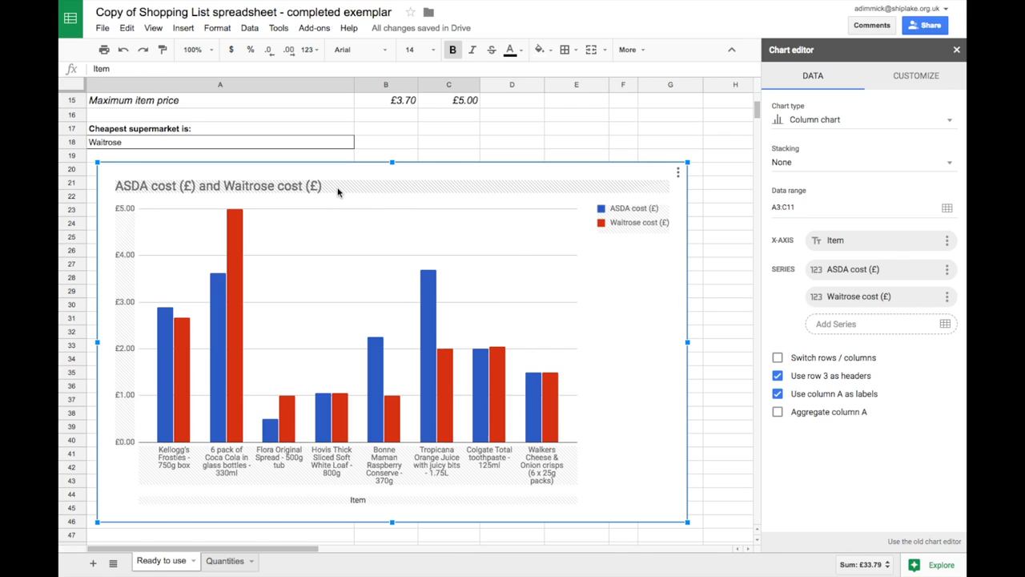
pyautogui.moveTo(569, 190)
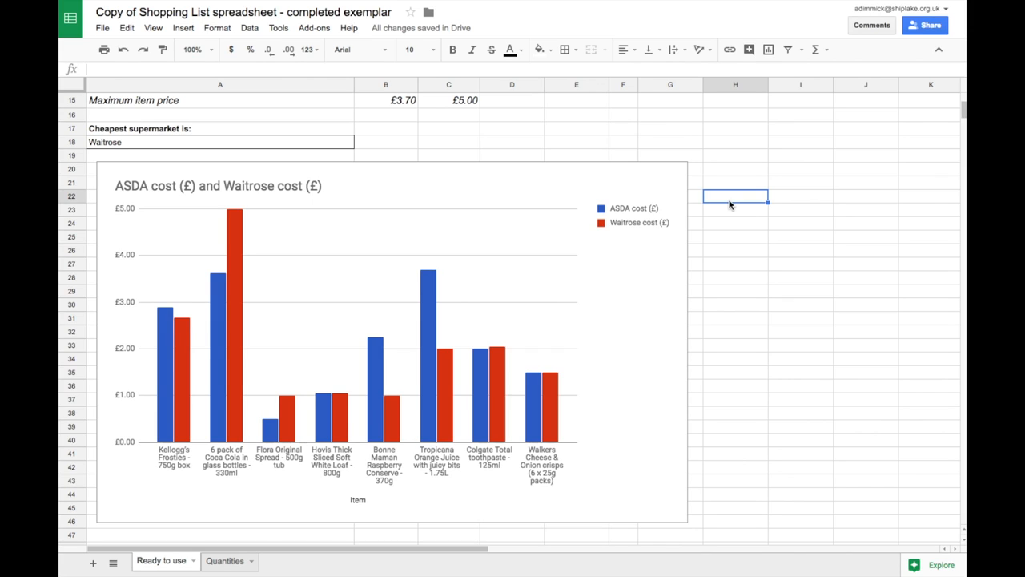
pyautogui.moveTo(725, 205)
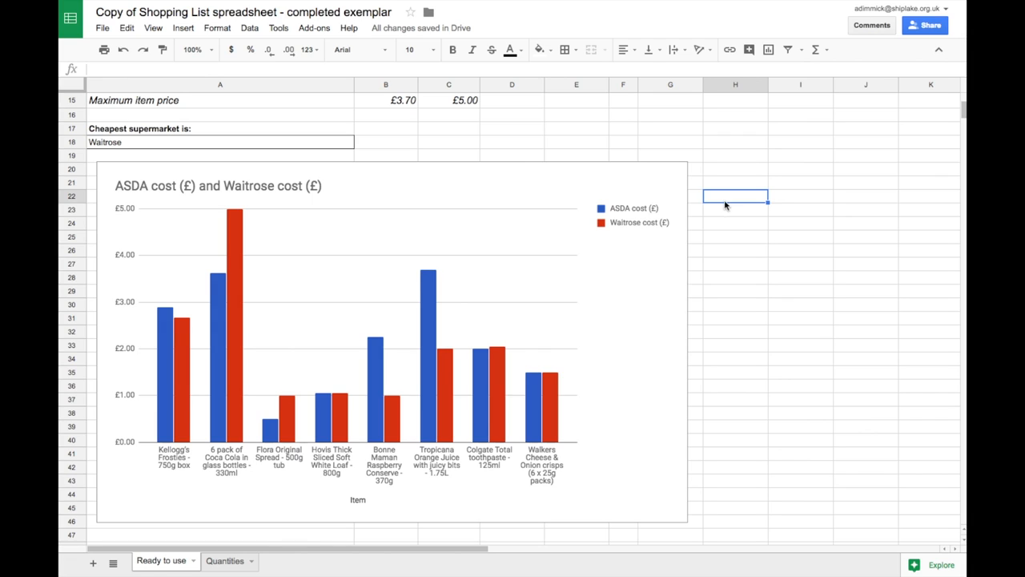
pyautogui.moveTo(304, 194)
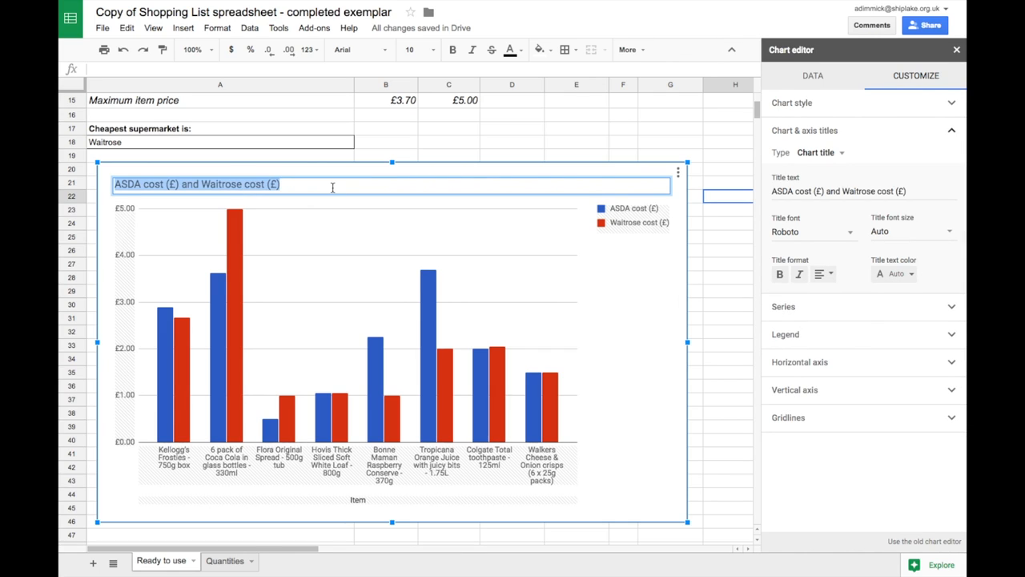
# Title the chart 'Comparing the cost of items at ASDA and Waitrose' in black text
pyautogui.write('Comparing the cost of items at ASDA and Waitrose')
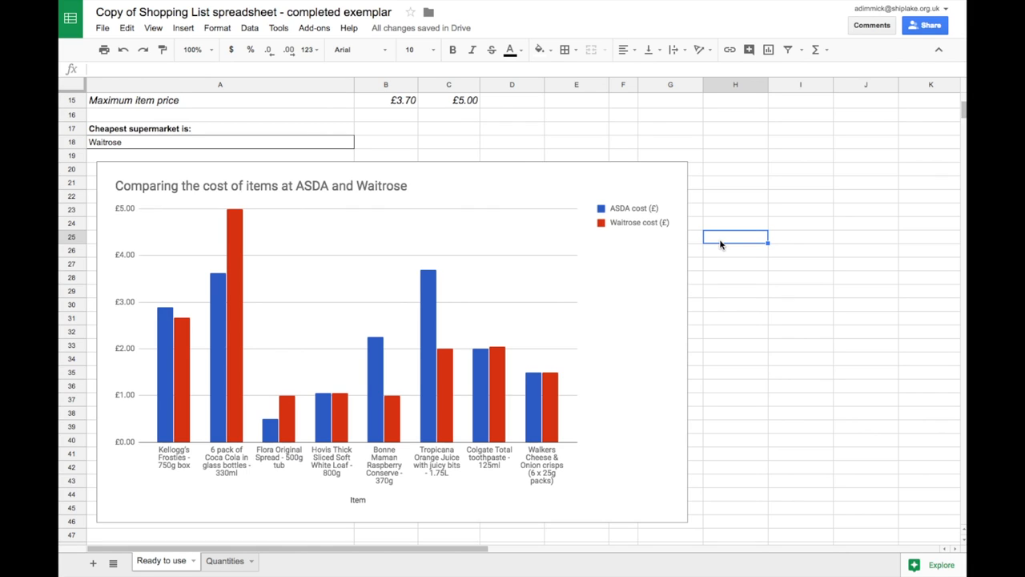
pyautogui.click(392, 192)
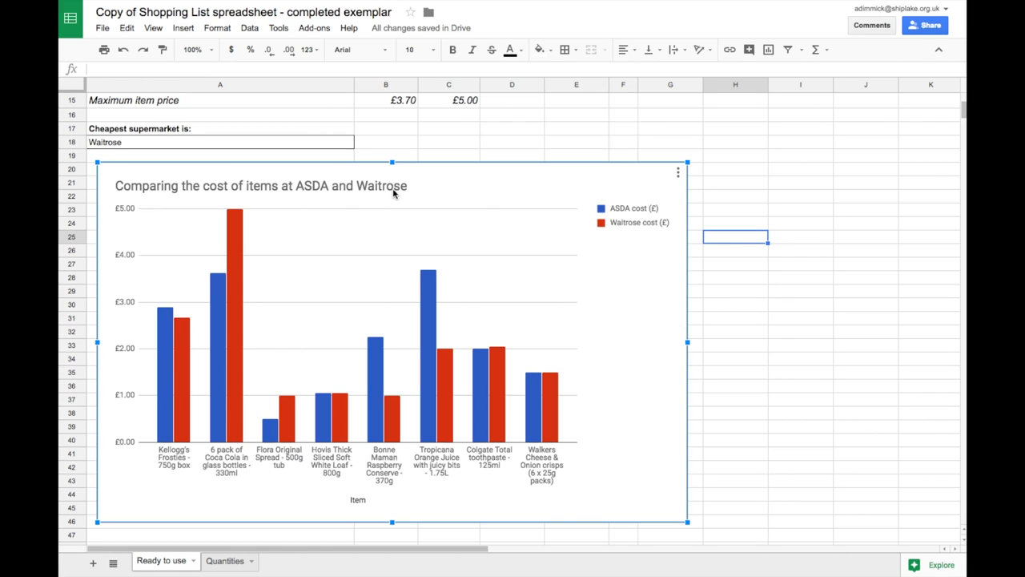
pyautogui.doubleClick(259, 185)
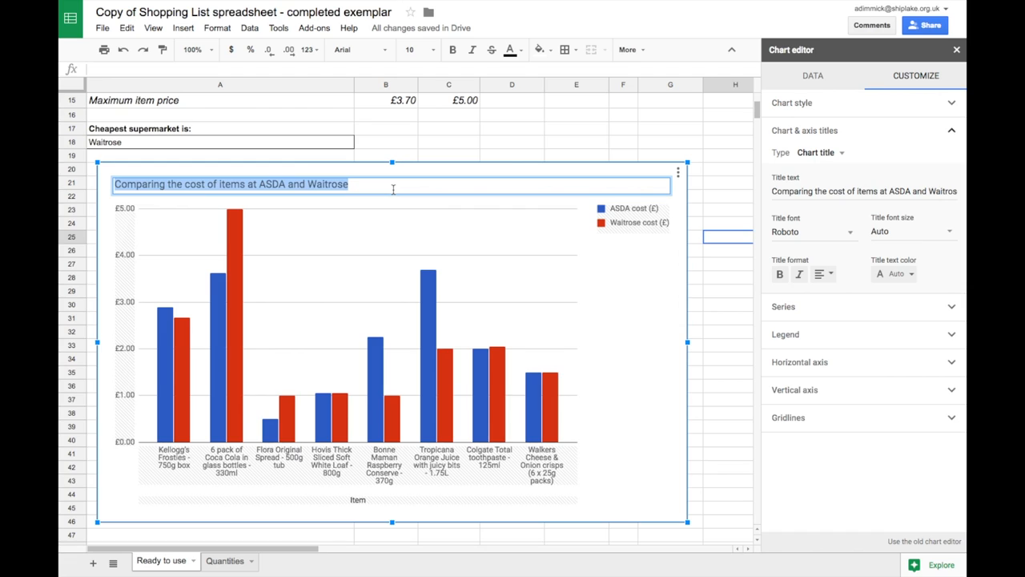
pyautogui.moveTo(786, 312)
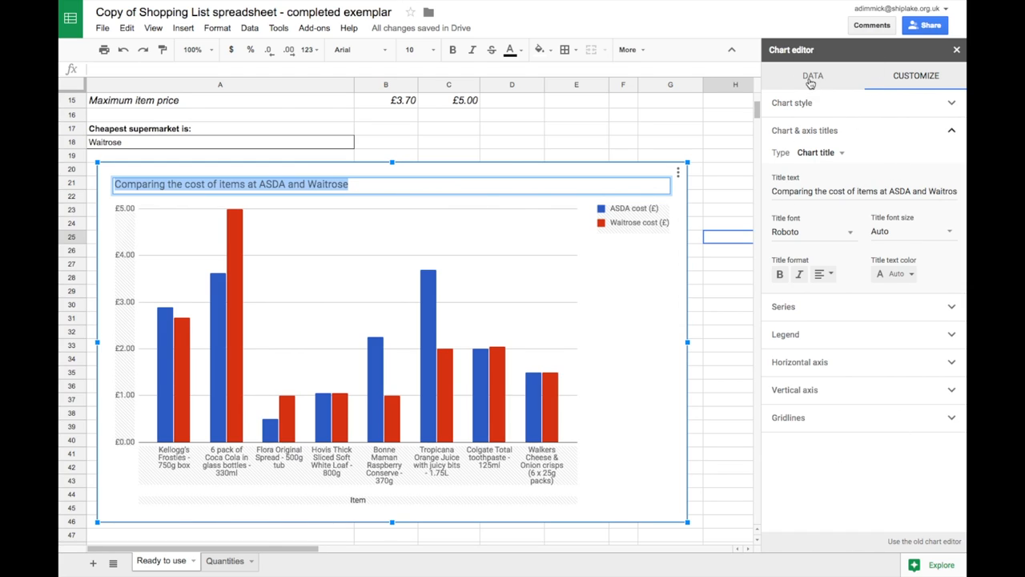
pyautogui.moveTo(872, 105)
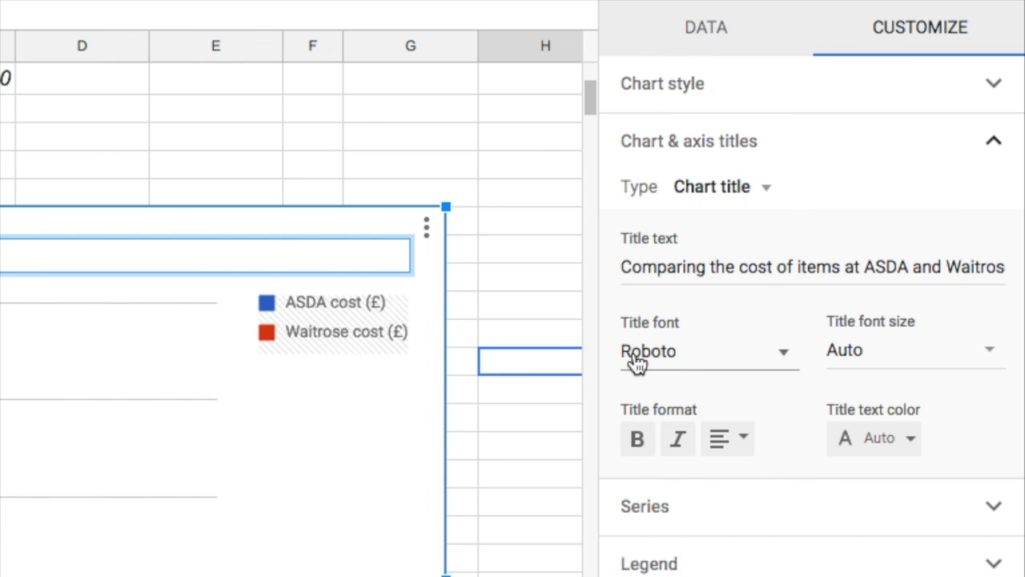
pyautogui.moveTo(915, 450)
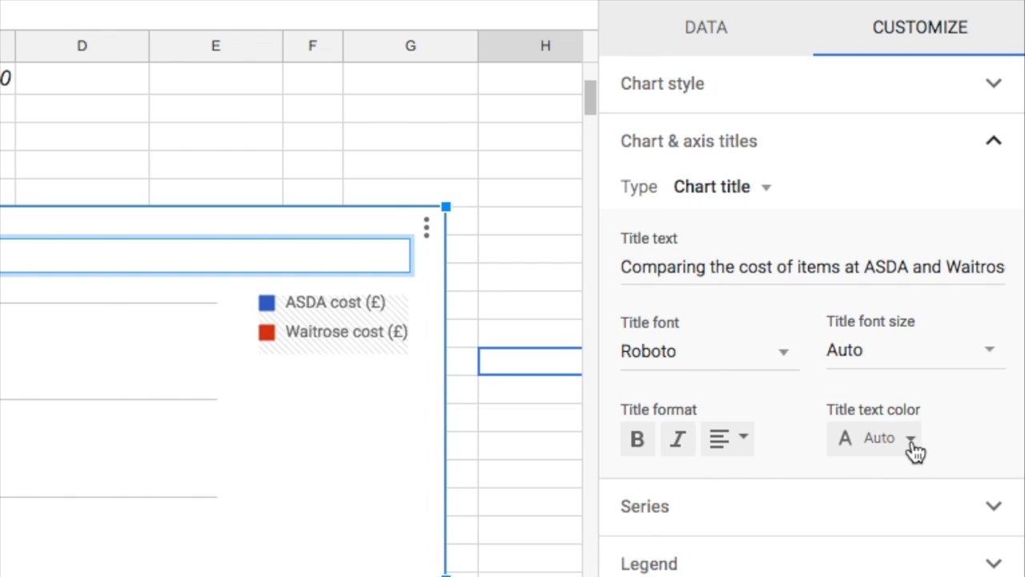
pyautogui.moveTo(915, 412)
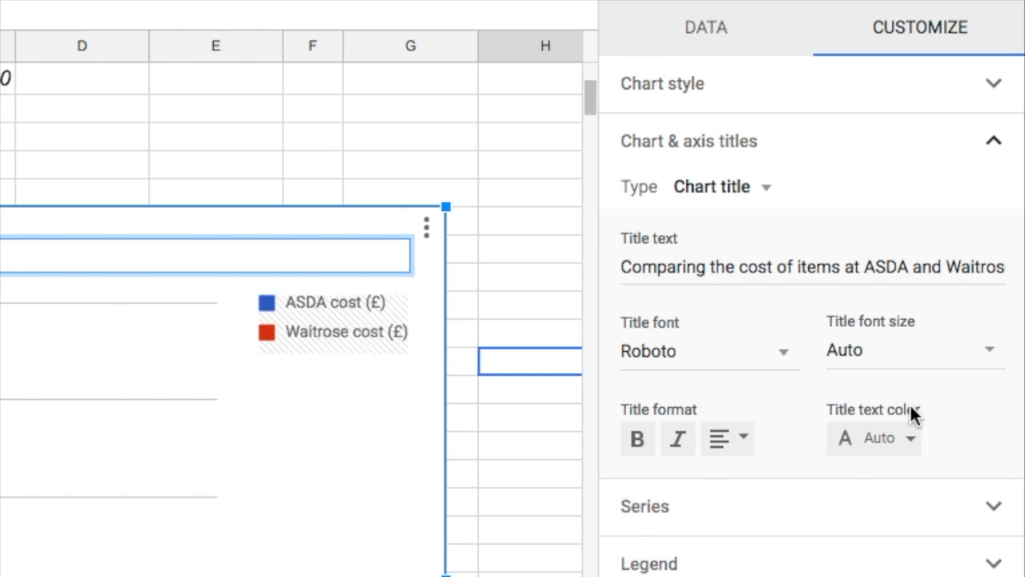
pyautogui.click(873, 437)
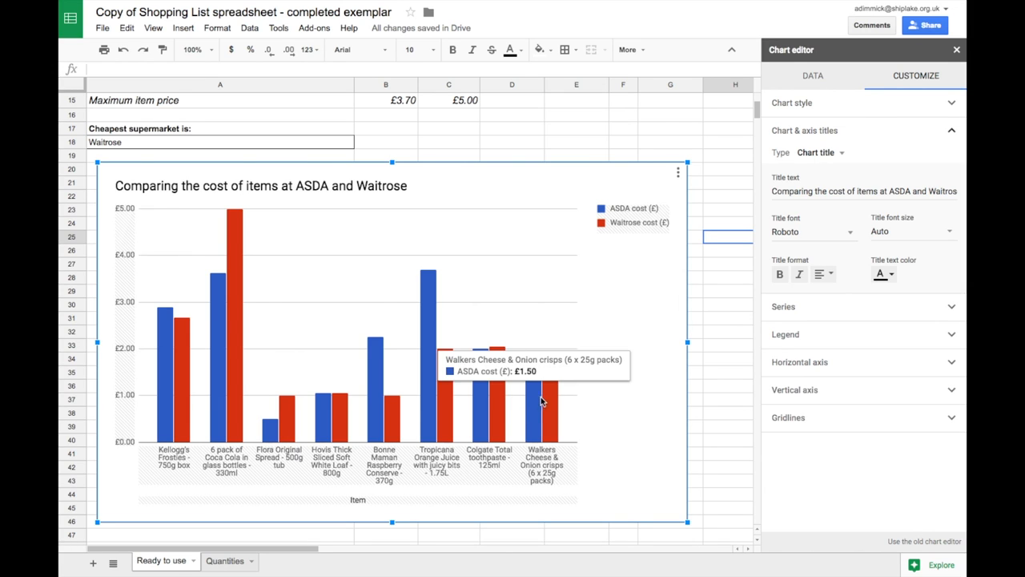
pyautogui.moveTo(627, 416)
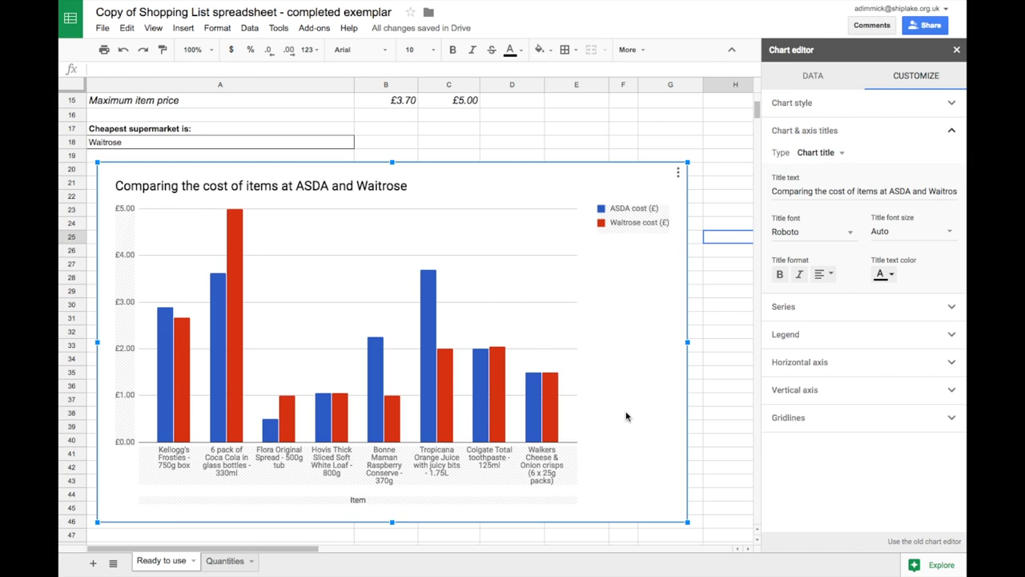
pyautogui.moveTo(603, 232)
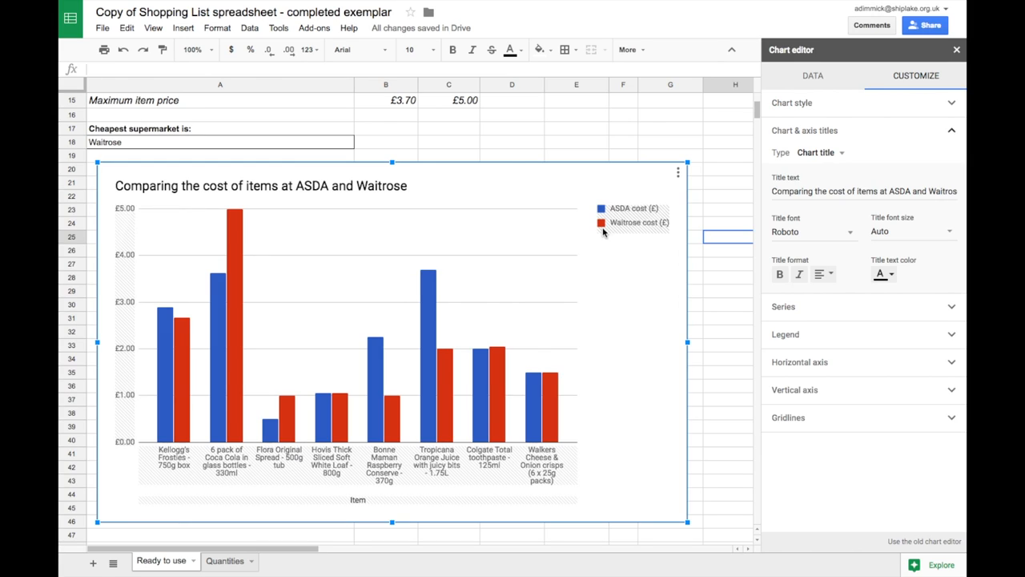
pyautogui.moveTo(430, 314)
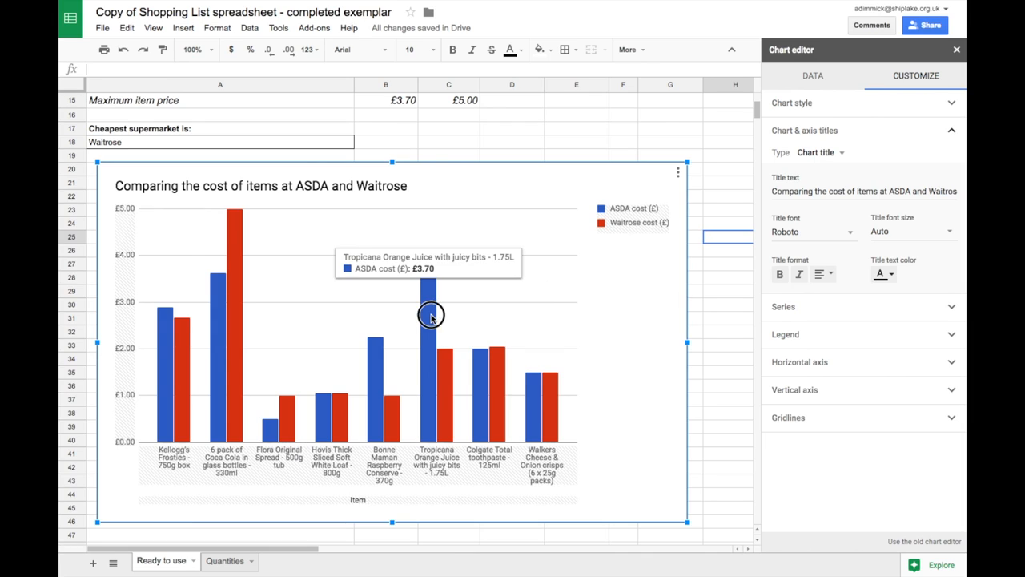
# Colour the ASDA cost (£) series bars black
pyautogui.click(431, 312)
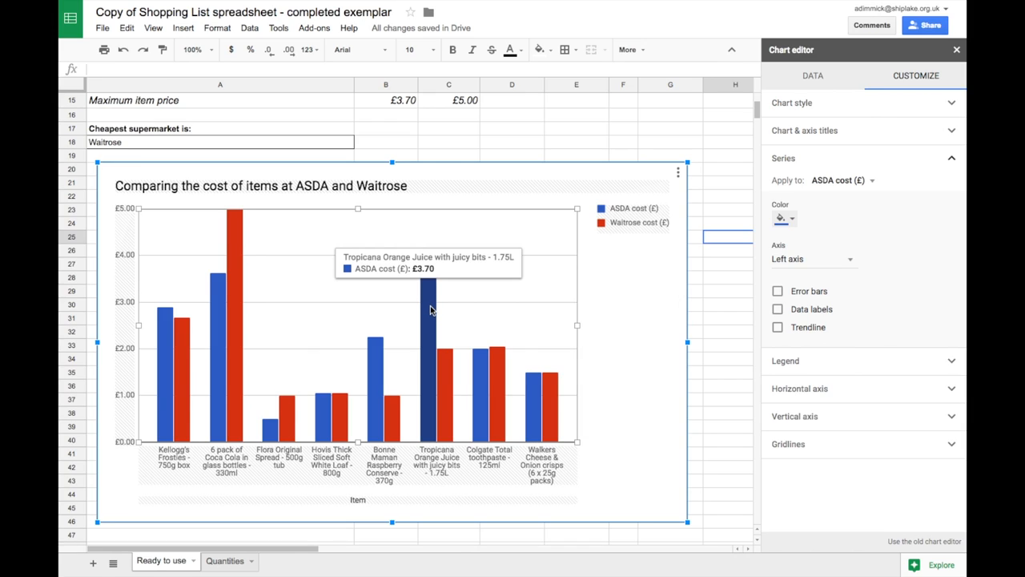
pyautogui.moveTo(490, 313)
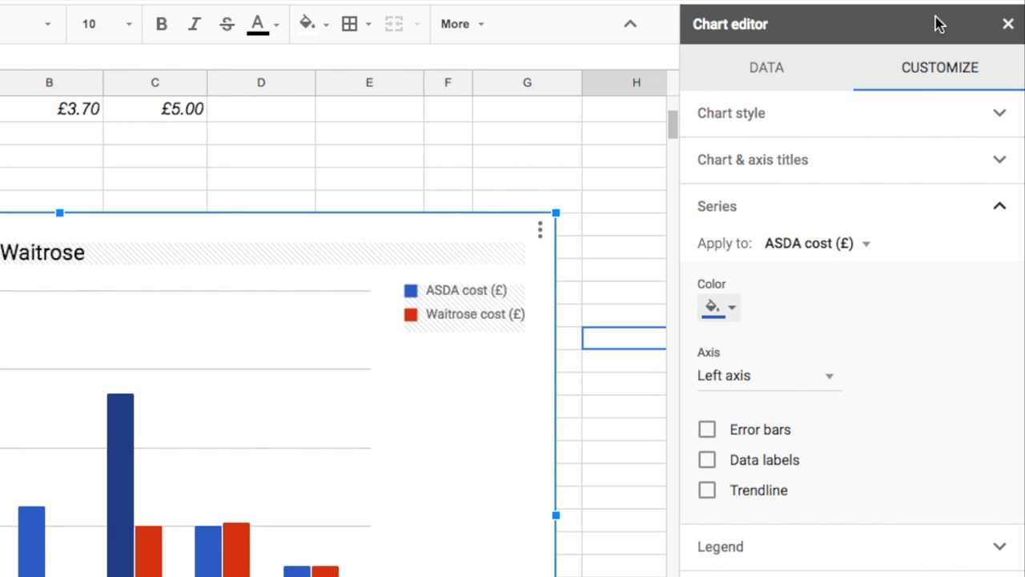
pyautogui.moveTo(879, 353)
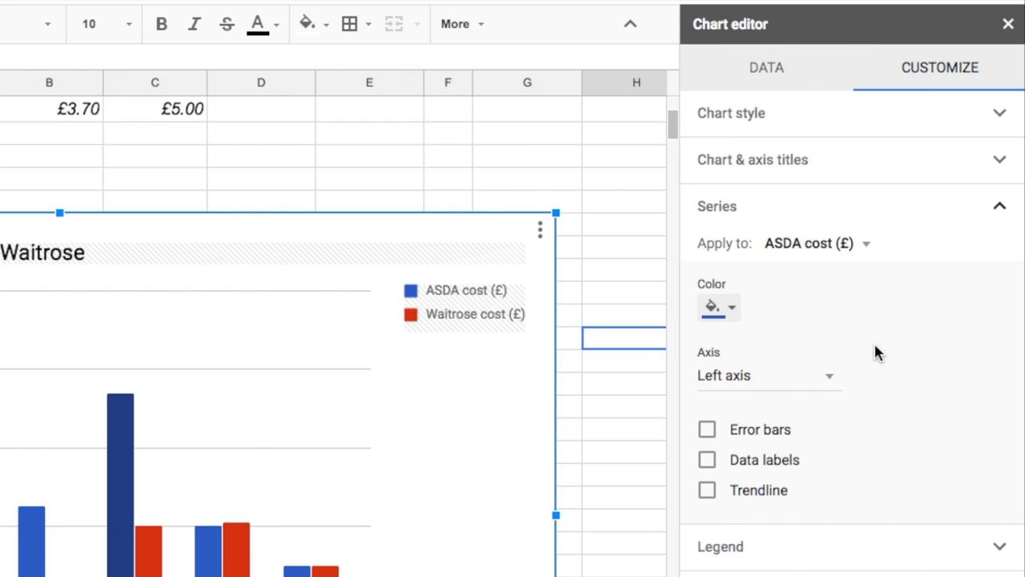
pyautogui.moveTo(809, 216)
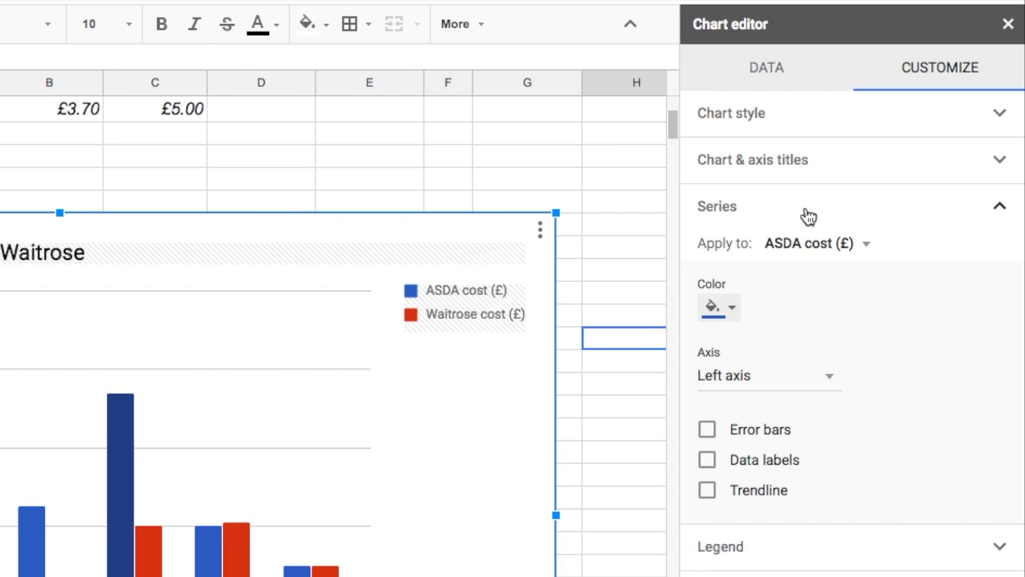
pyautogui.moveTo(858, 147)
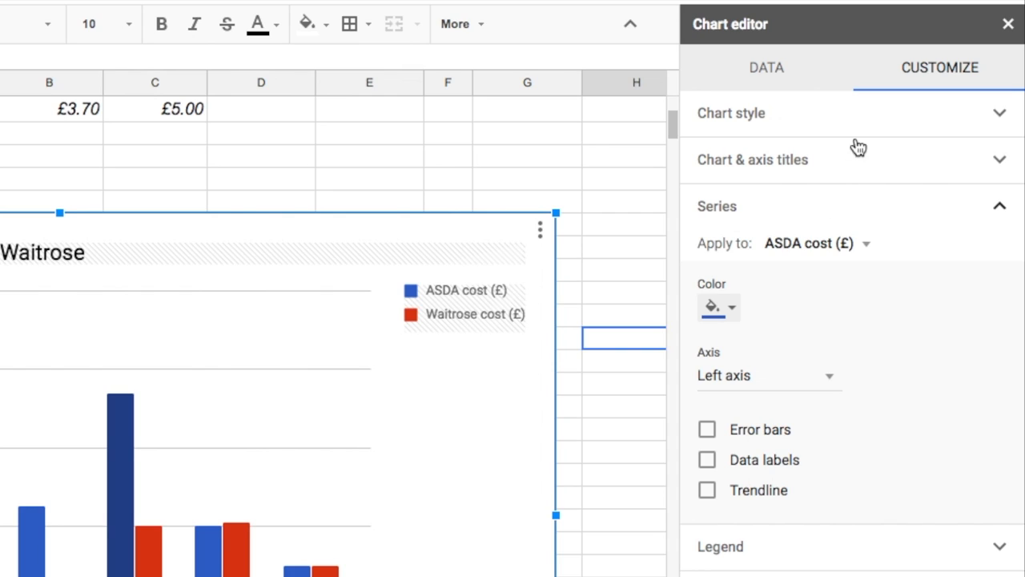
pyautogui.moveTo(718, 242)
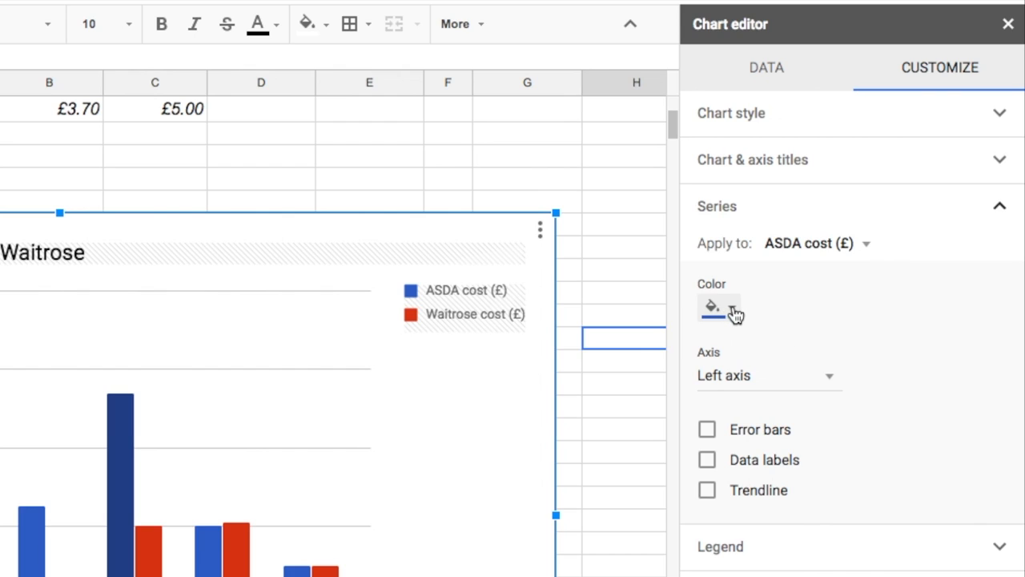
pyautogui.moveTo(719, 310)
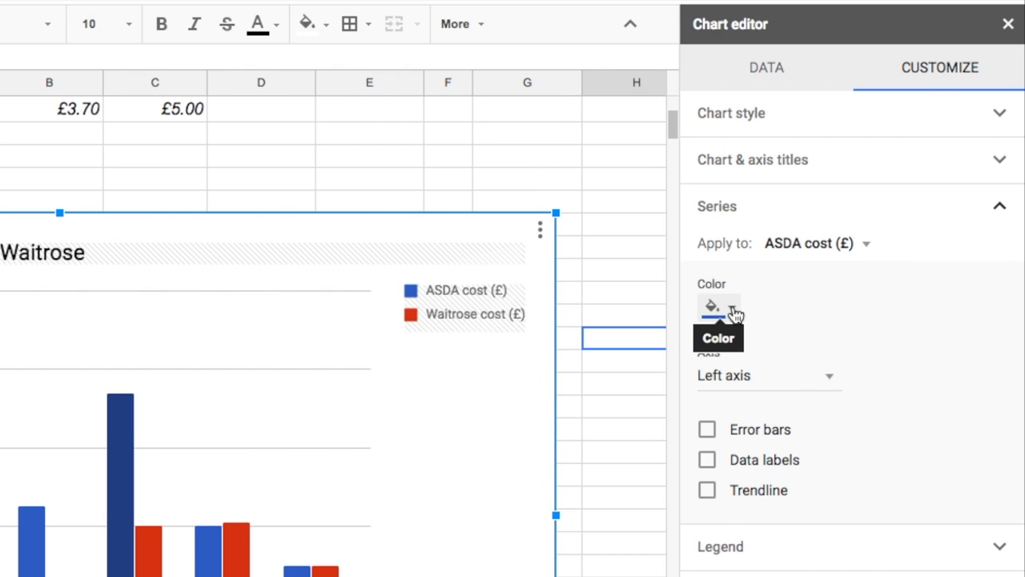
pyautogui.click(717, 308)
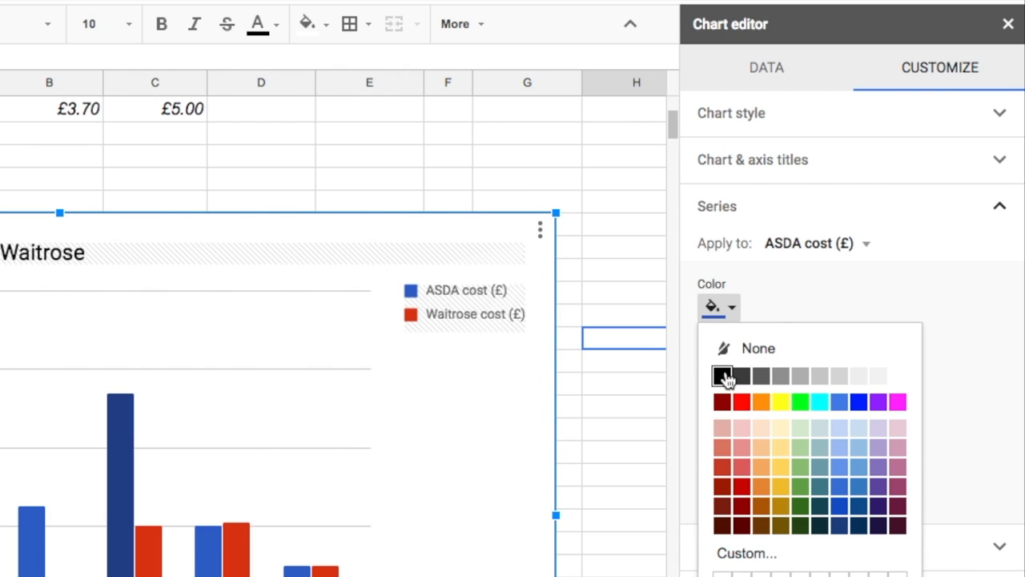
pyautogui.click(721, 376)
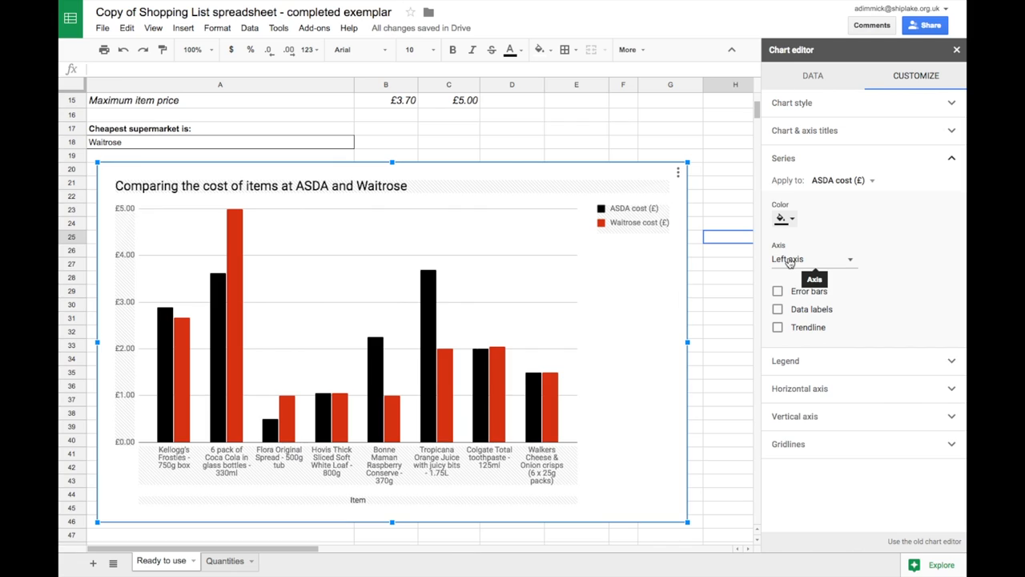
pyautogui.moveTo(721, 256)
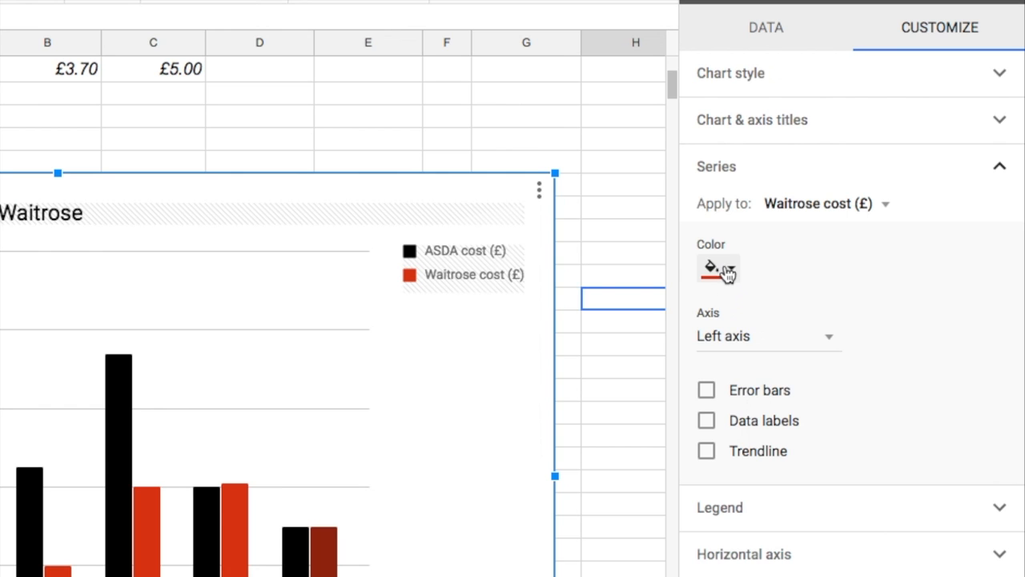
# Give the Waitrose cost (£) bars a custom light lime green colour
pyautogui.click(711, 267)
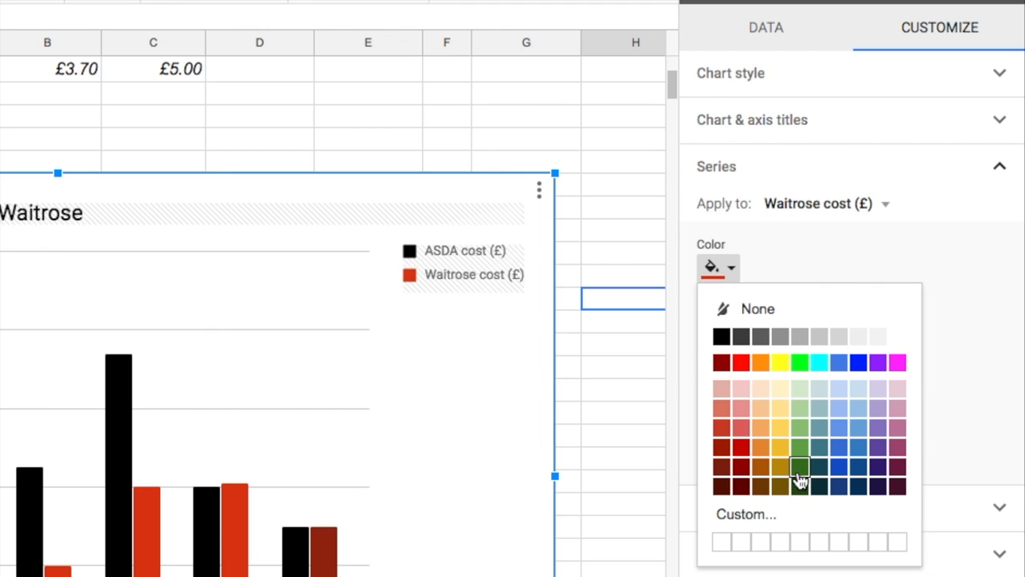
pyautogui.click(745, 513)
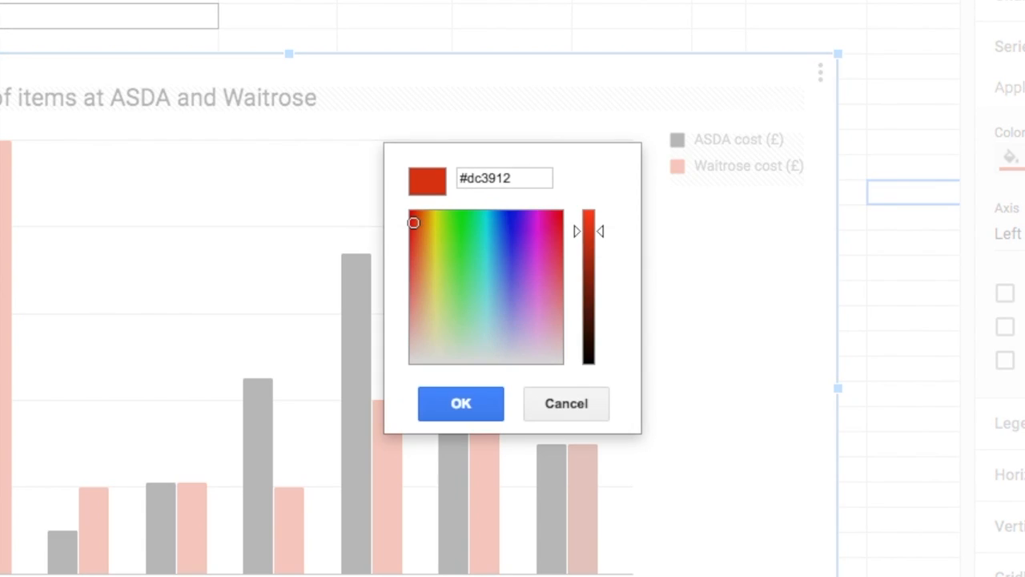
pyautogui.click(451, 262)
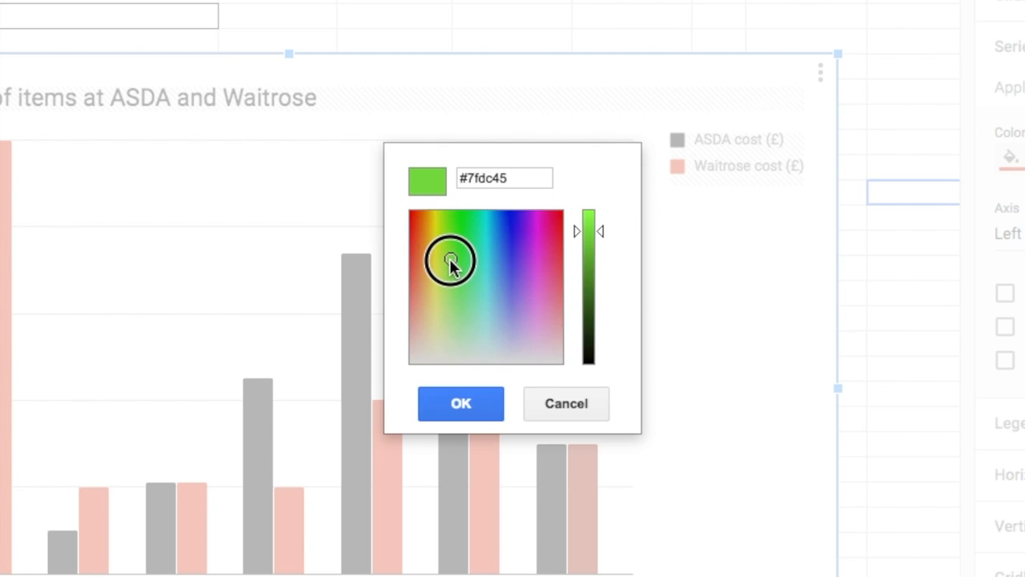
pyautogui.click(444, 259)
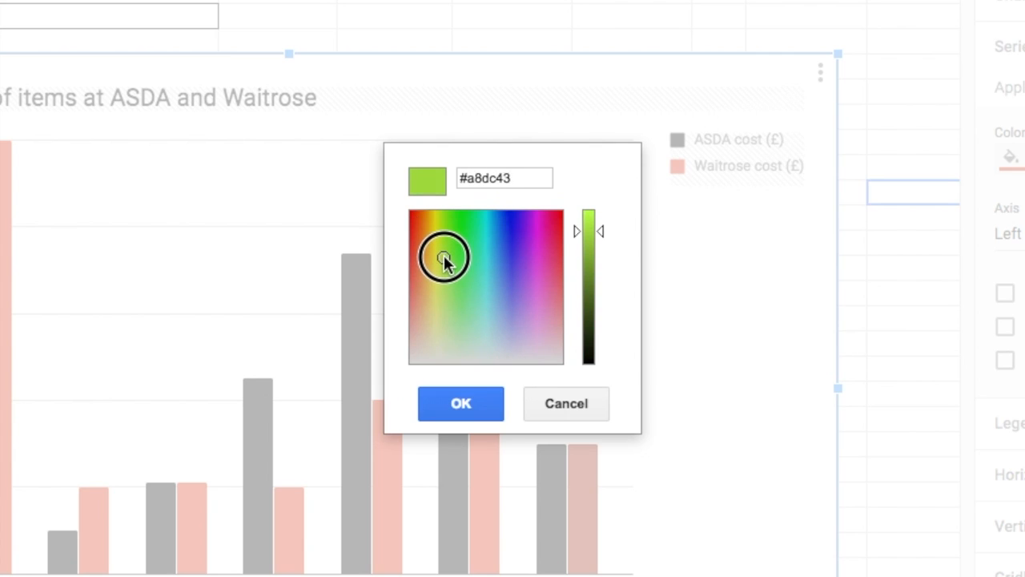
pyautogui.click(460, 402)
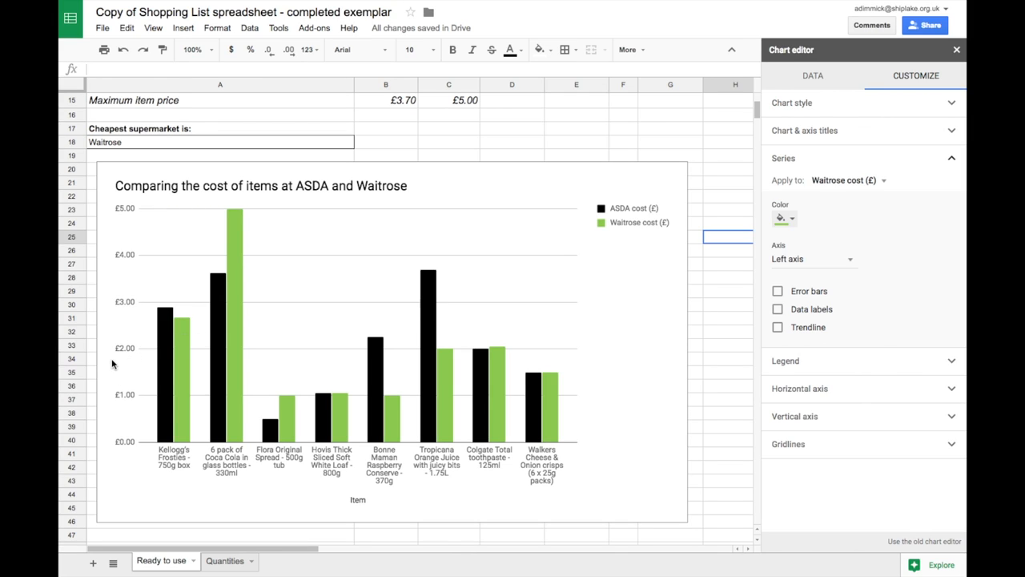
pyautogui.moveTo(109, 362)
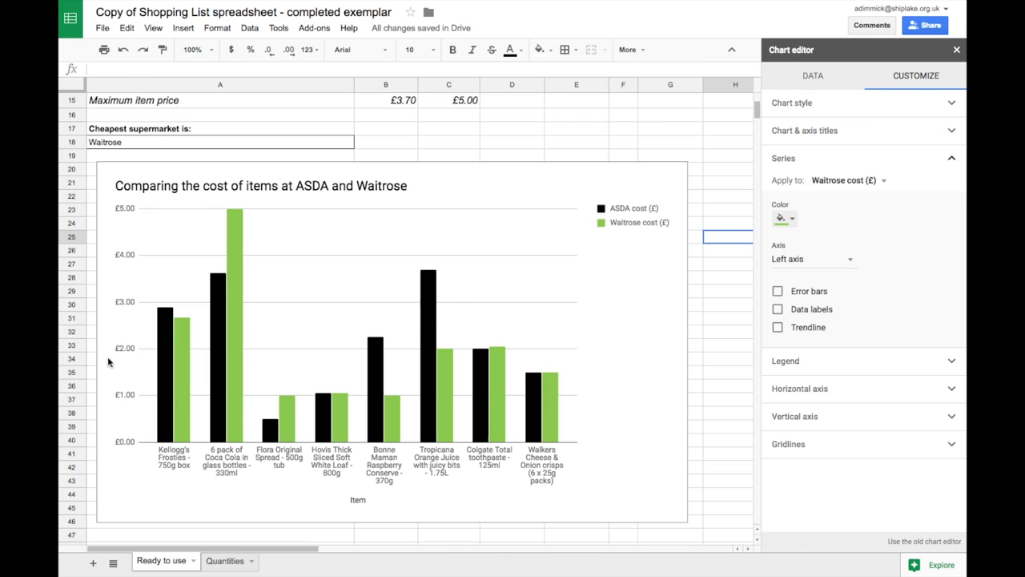
# Add the vertical axis title 'Item cost (£)' under Chart & axis titles
pyautogui.click(956, 50)
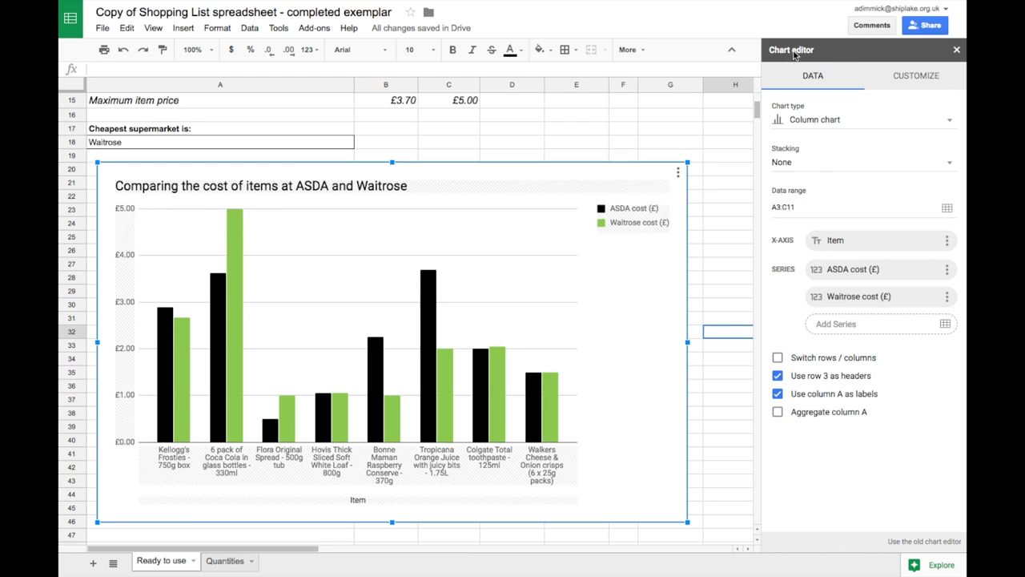
pyautogui.moveTo(923, 86)
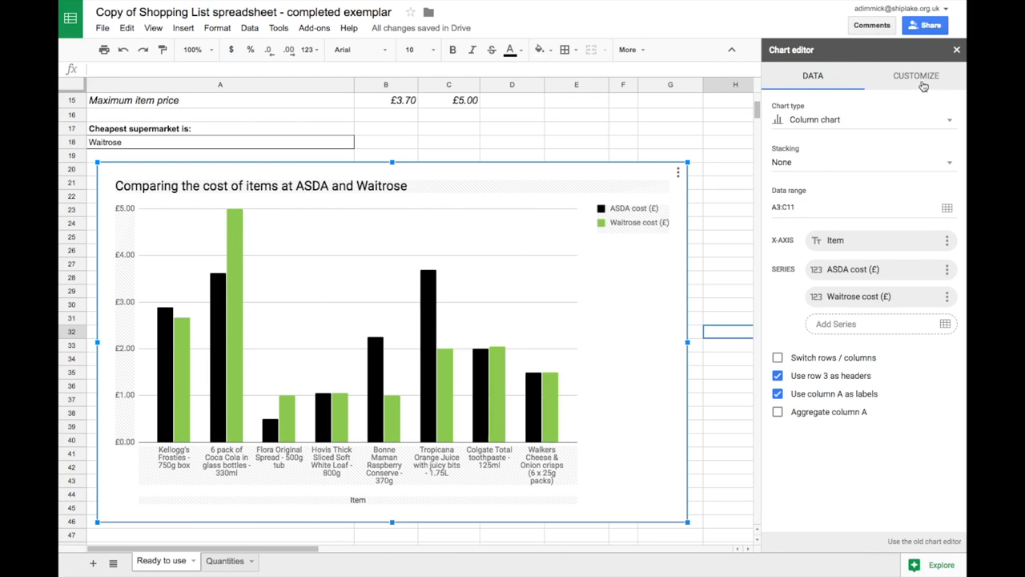
pyautogui.click(915, 75)
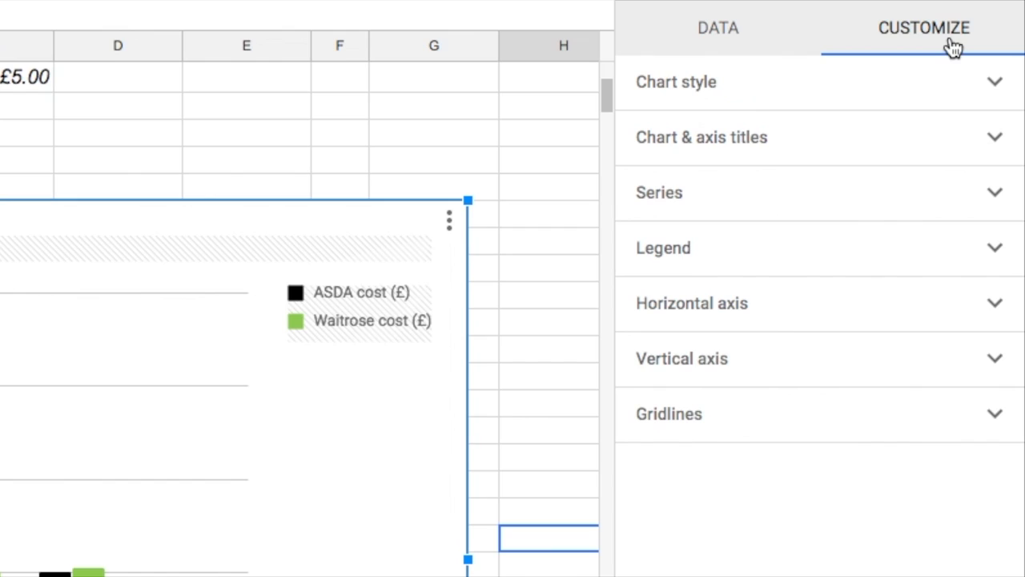
pyautogui.moveTo(674, 147)
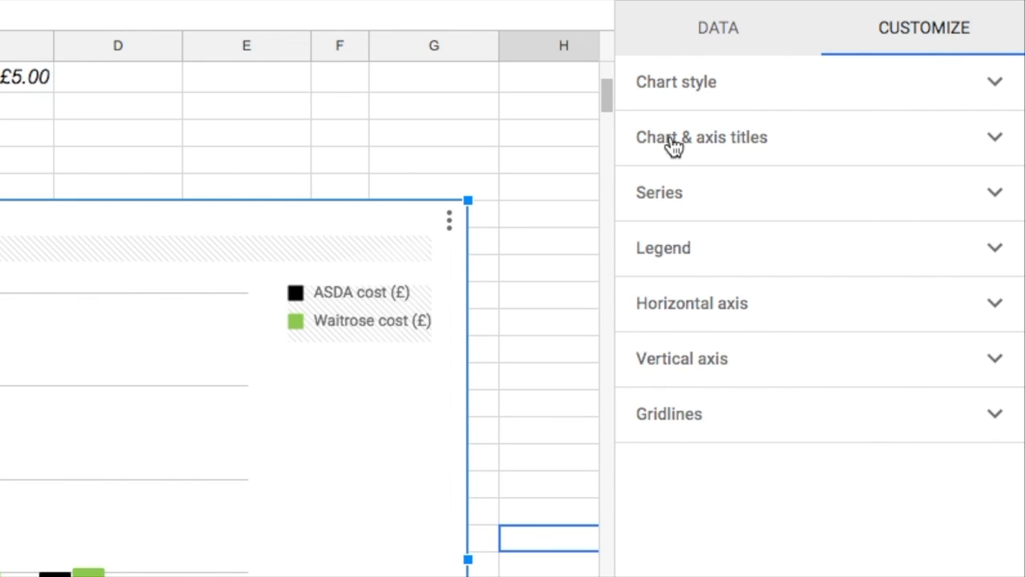
pyautogui.click(701, 137)
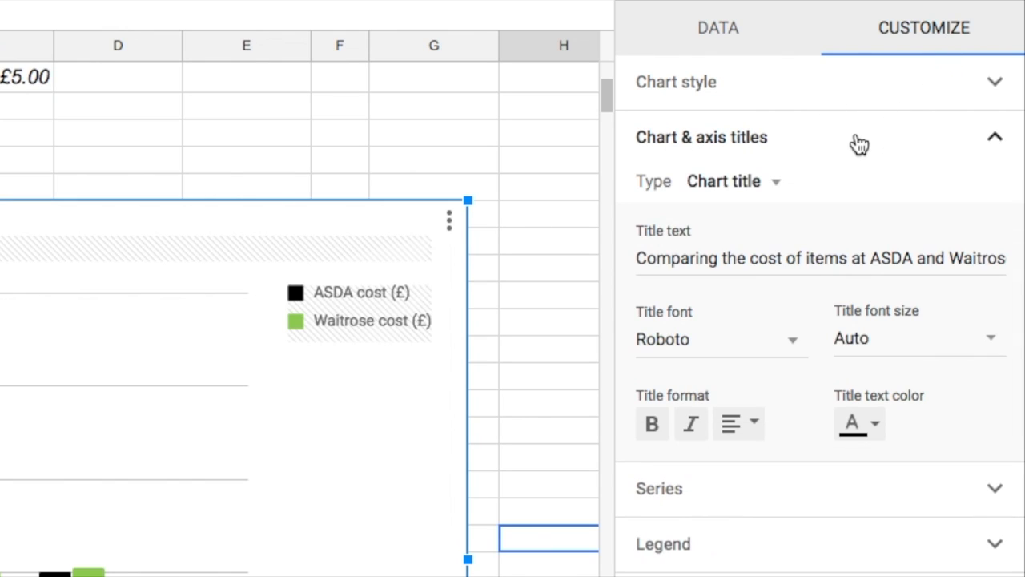
pyautogui.click(731, 180)
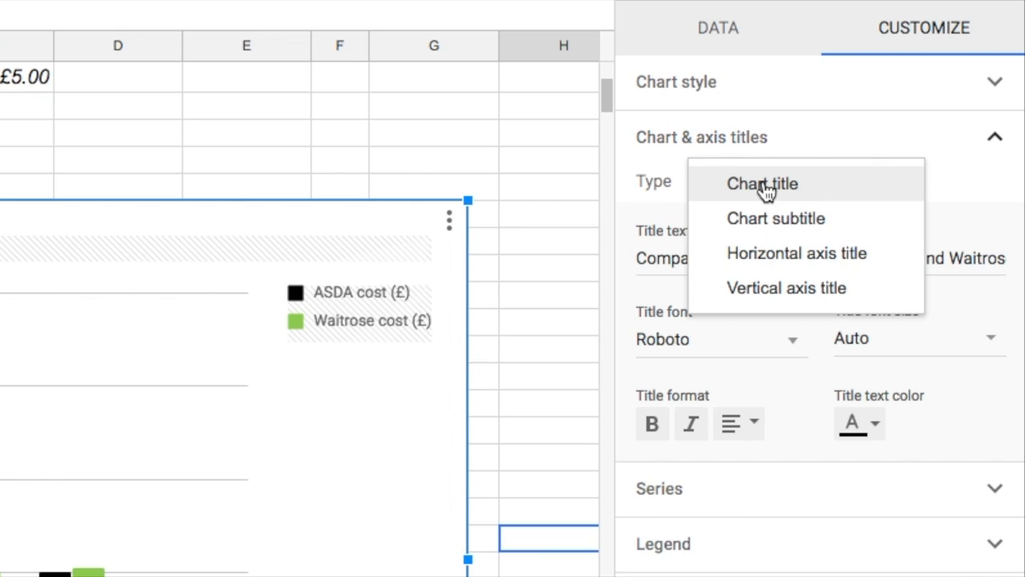
pyautogui.moveTo(801, 288)
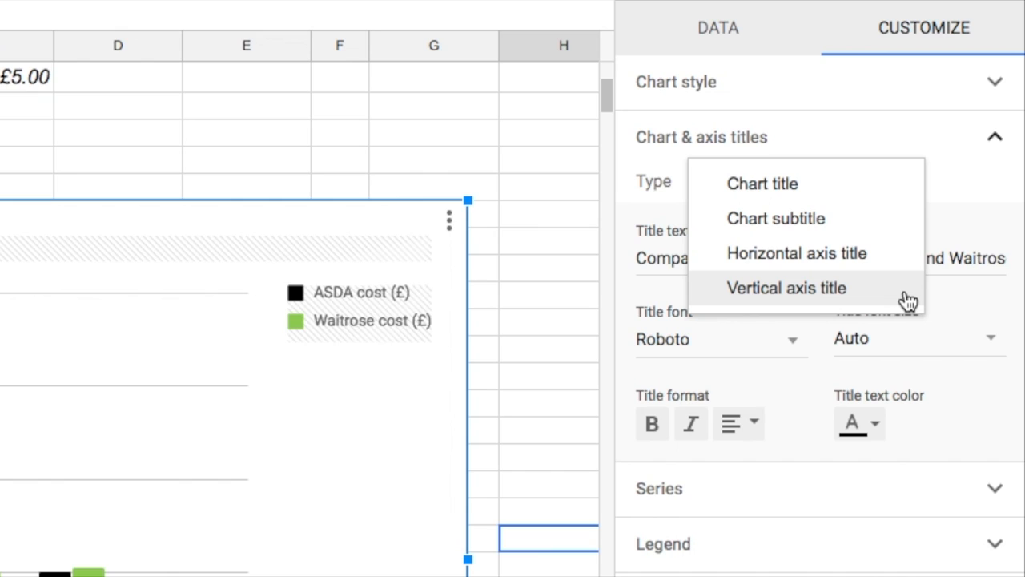
pyautogui.click(786, 287)
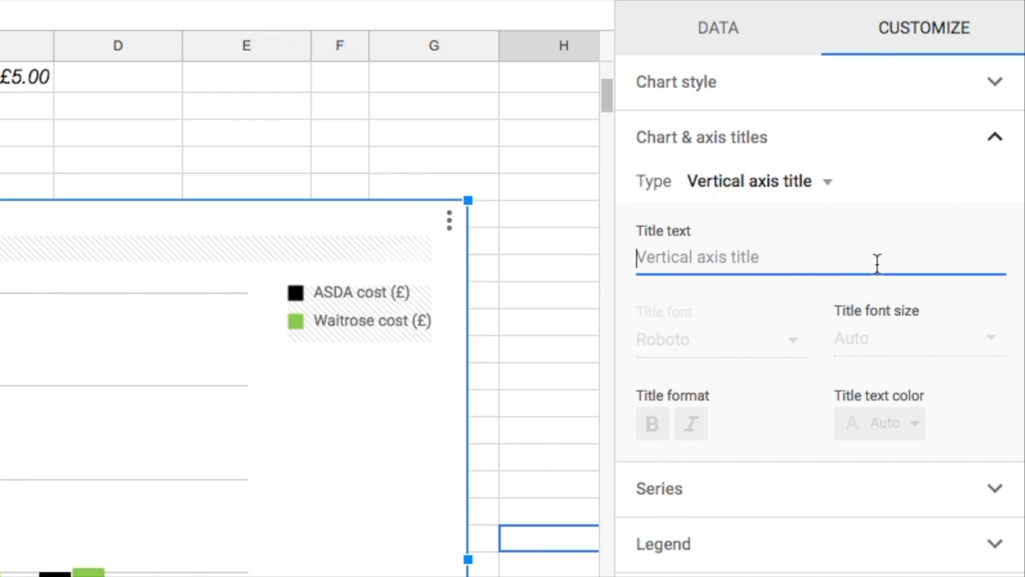
pyautogui.write('ite')
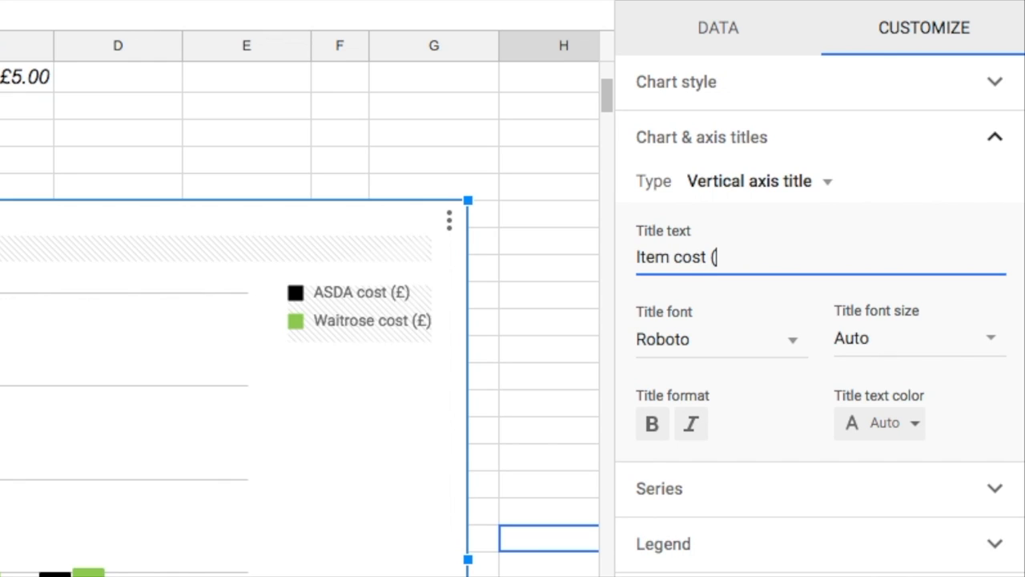
pyautogui.write('£)')
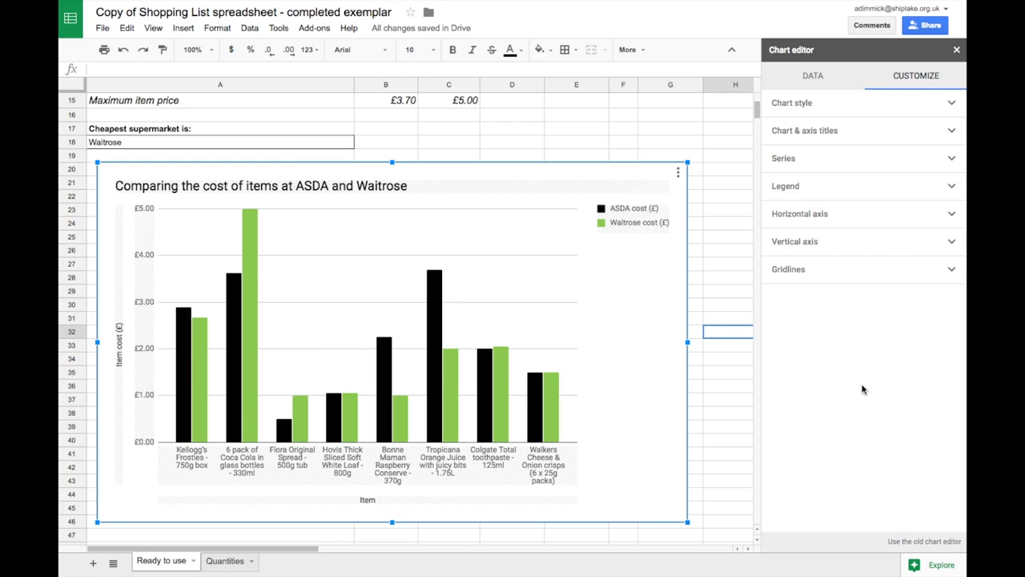
pyautogui.moveTo(892, 116)
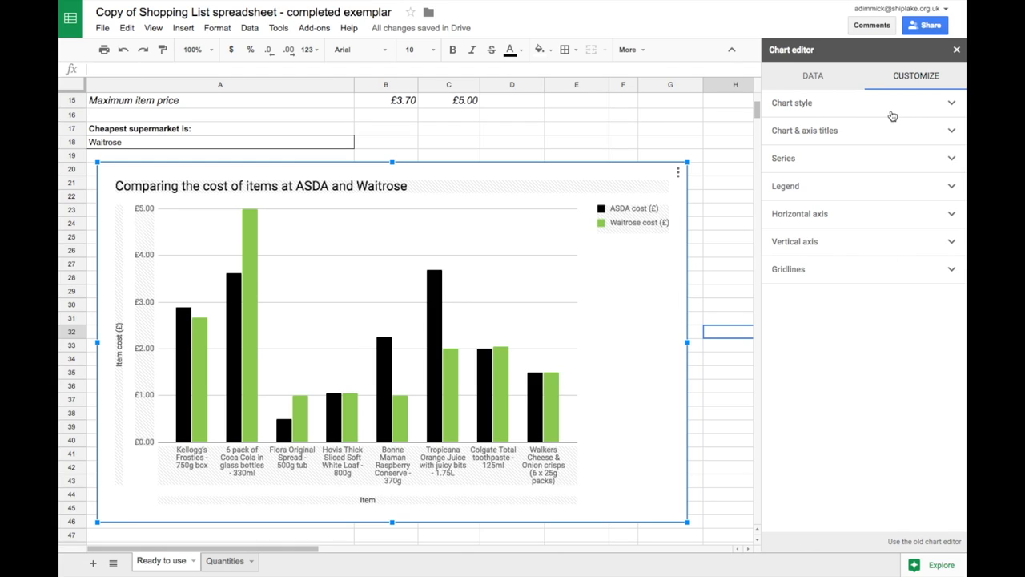
# Deselect the chart to close the editor and scroll to review the finished chart
pyautogui.click(785, 186)
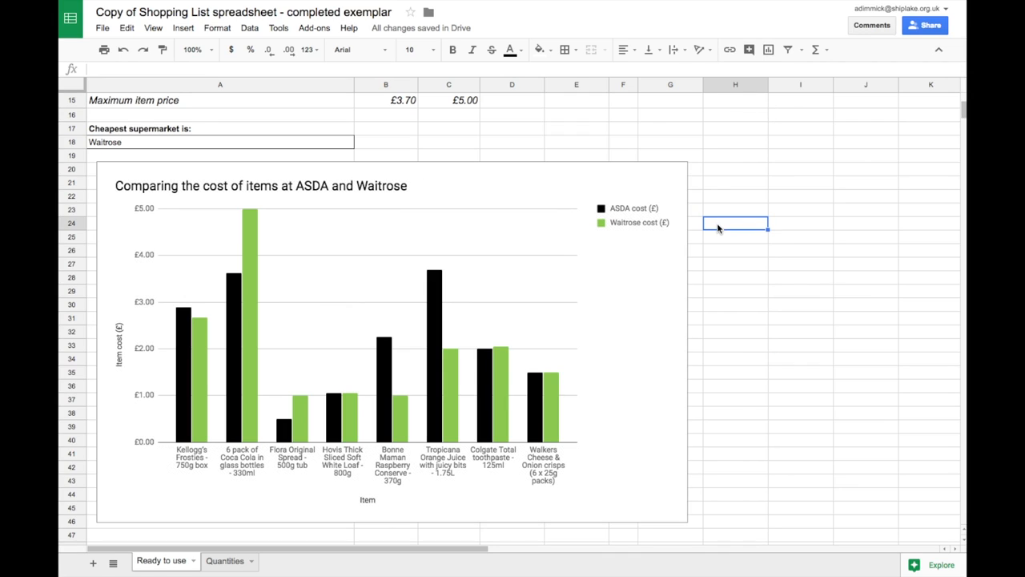
pyautogui.moveTo(716, 230)
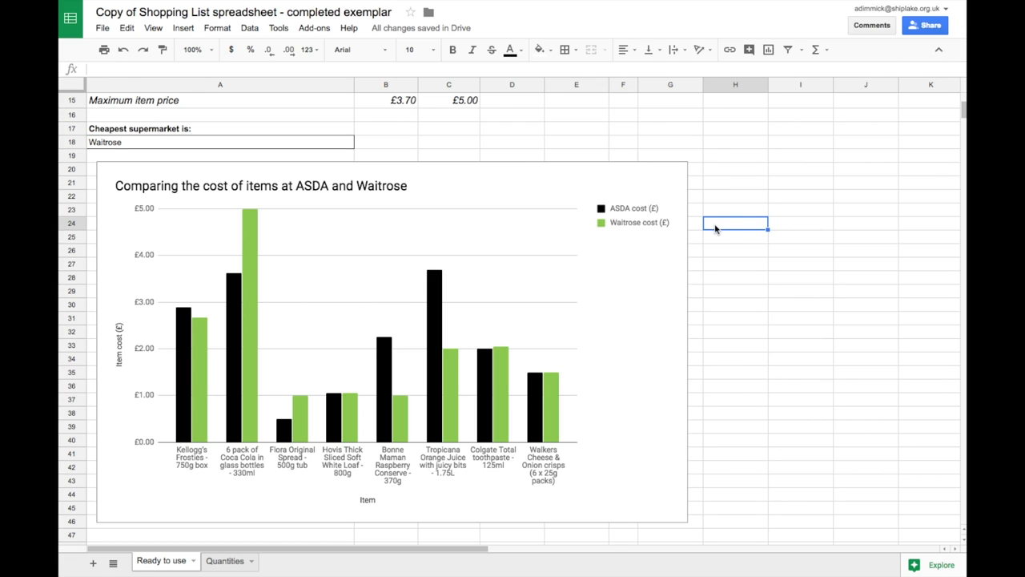
pyautogui.moveTo(449, 366)
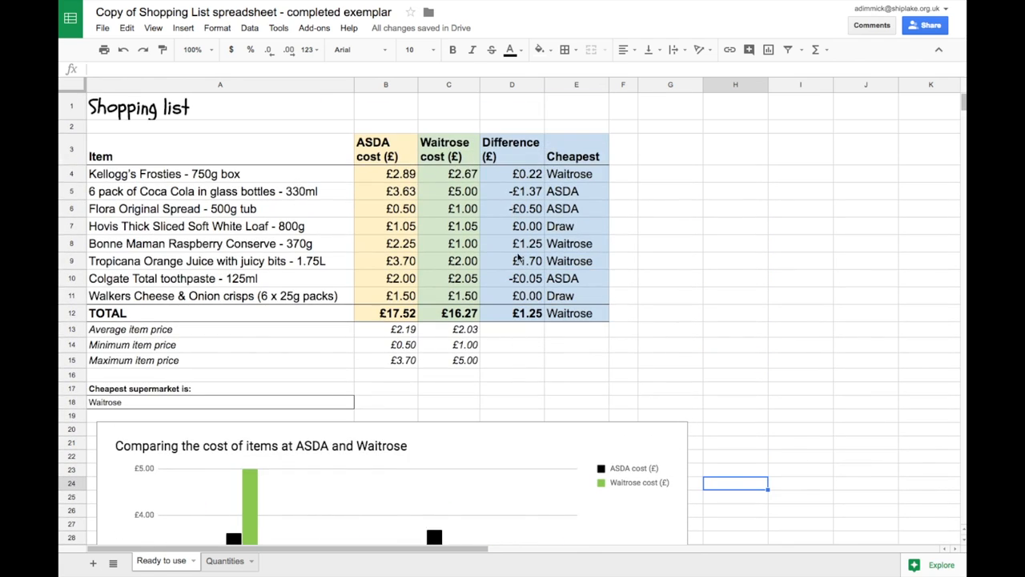
pyautogui.scroll(-3)
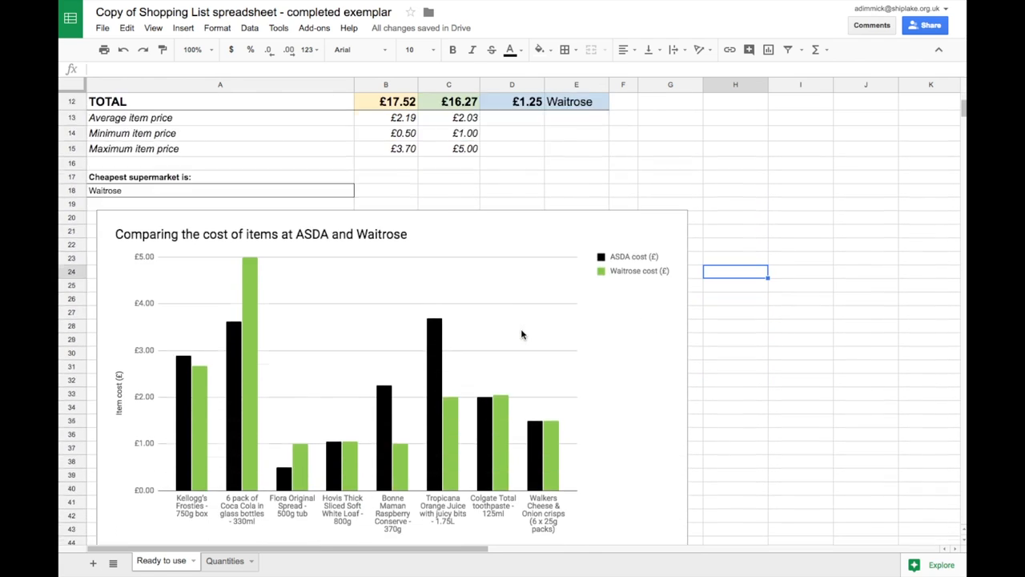
pyautogui.scroll(-3)
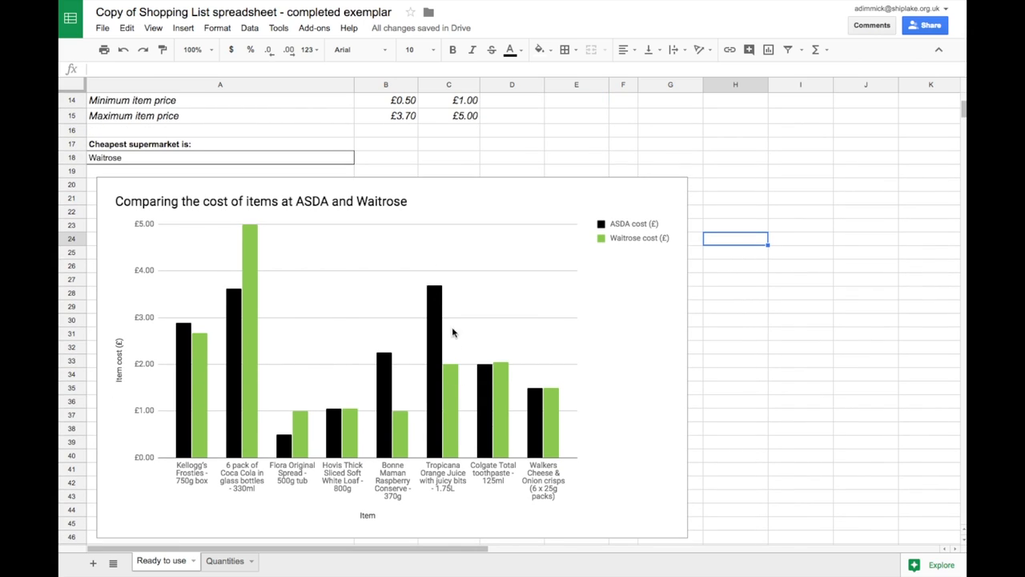
pyautogui.moveTo(457, 368)
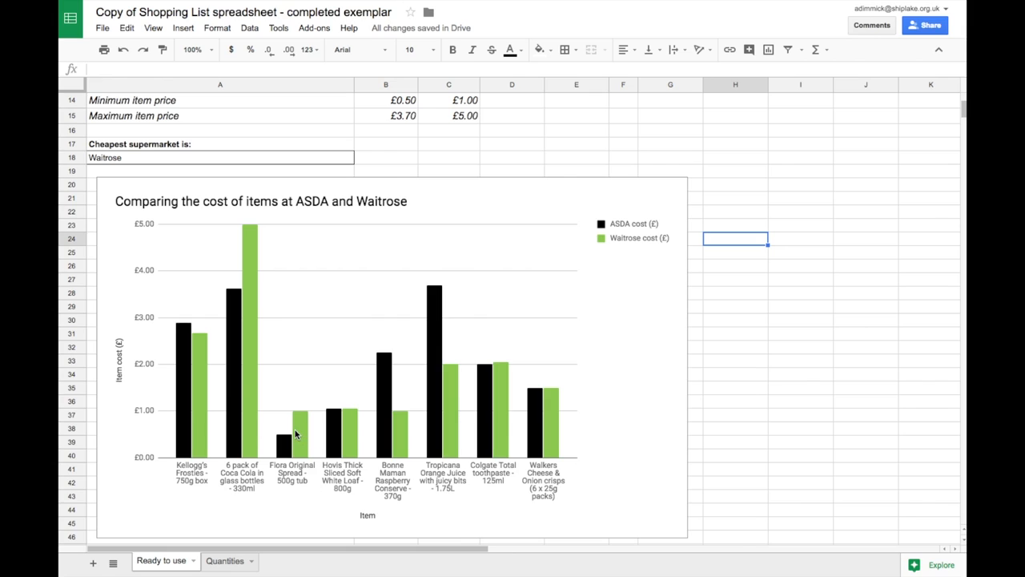
pyautogui.moveTo(206, 341)
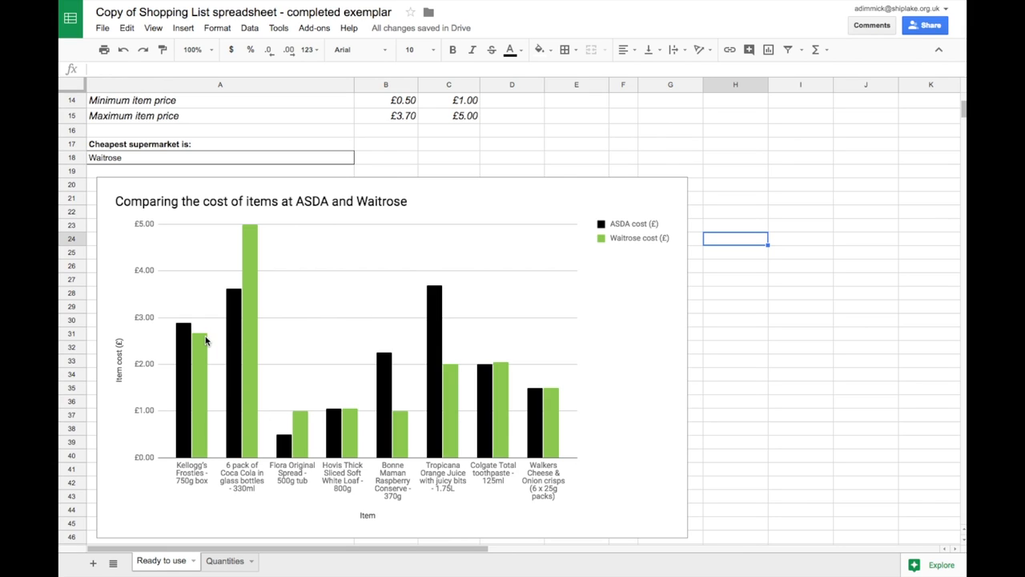
pyautogui.moveTo(728, 431)
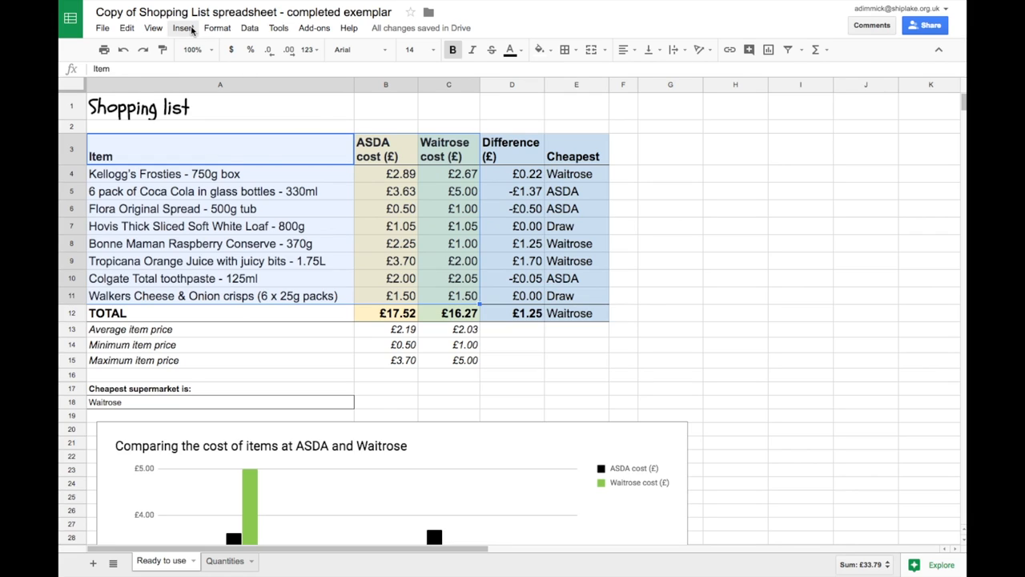
# Use the Insert menu to reopen the chart editor and show the chart type options
pyautogui.click(184, 28)
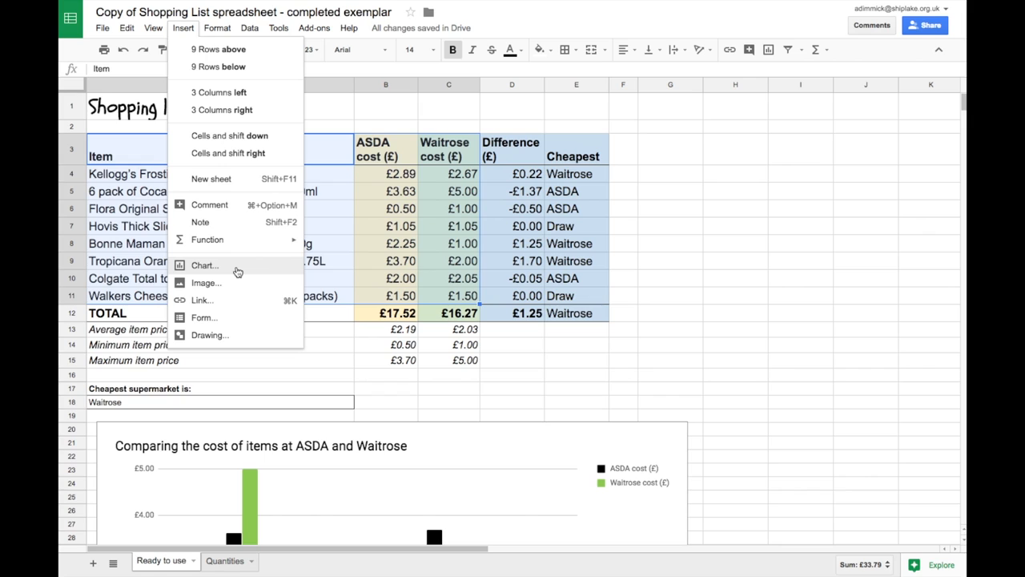
pyautogui.moveTo(675, 369)
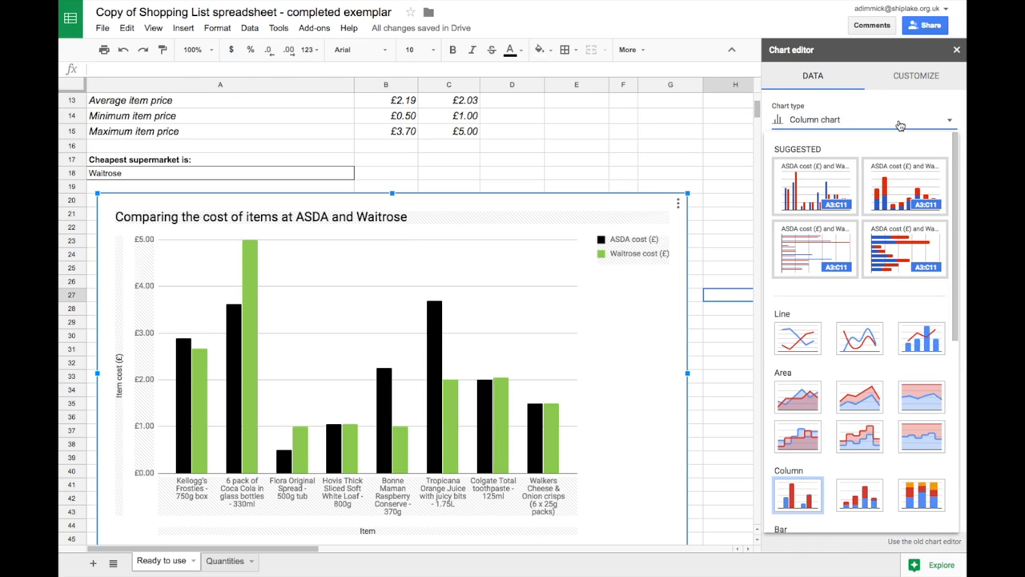
pyautogui.scroll(-3)
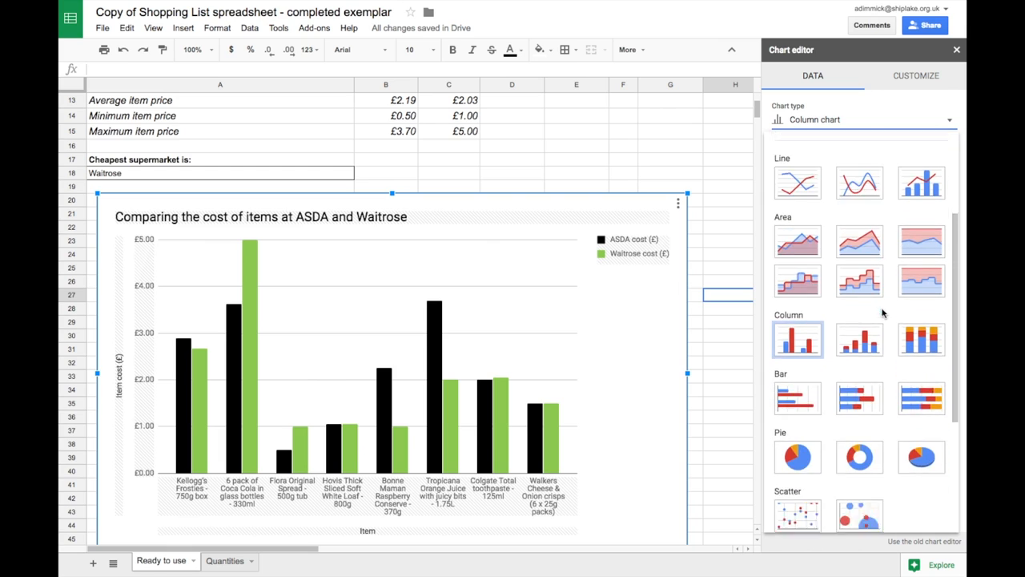